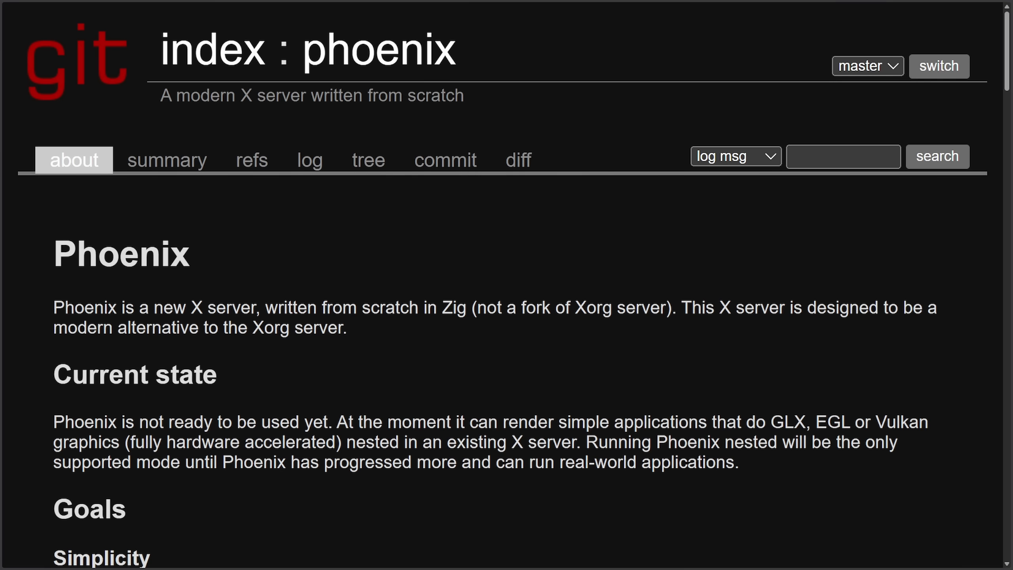
Read through the Phoenix page's 'Extending the X11 protocol' section, highlighting its heading
left_click_drag(472, 308, 670, 308)
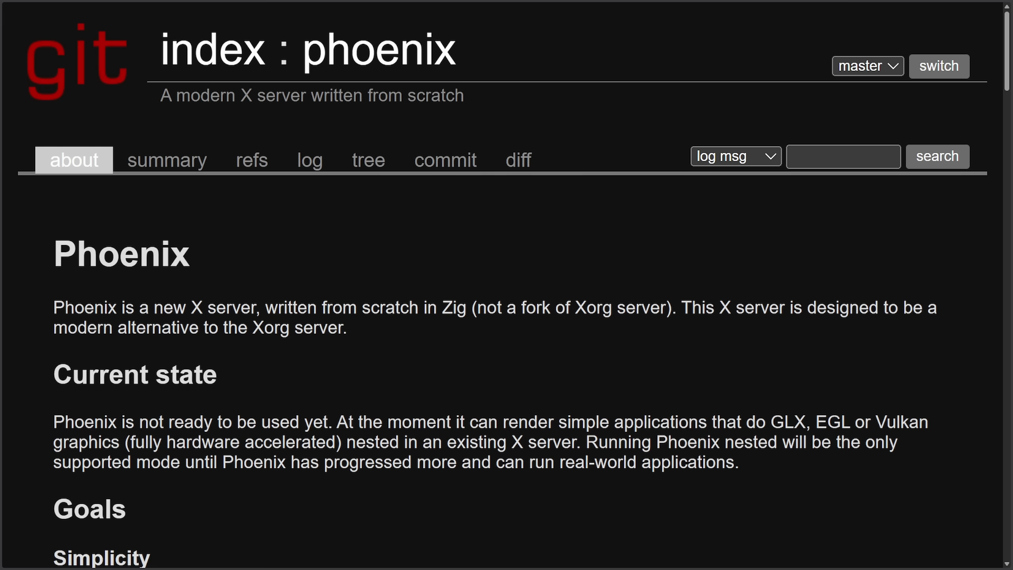
scroll("down", 3)
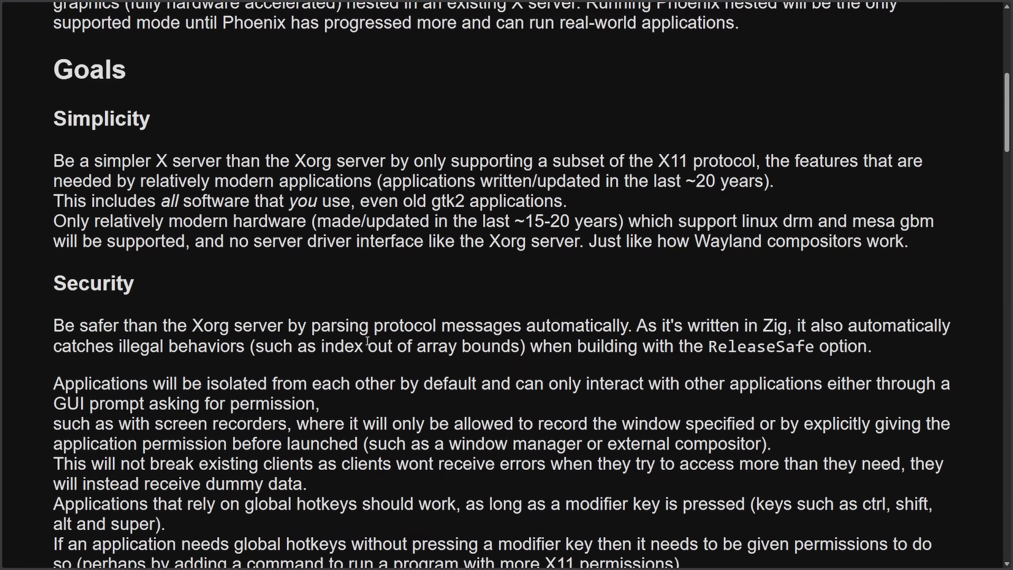
mouse_move(39, 130)
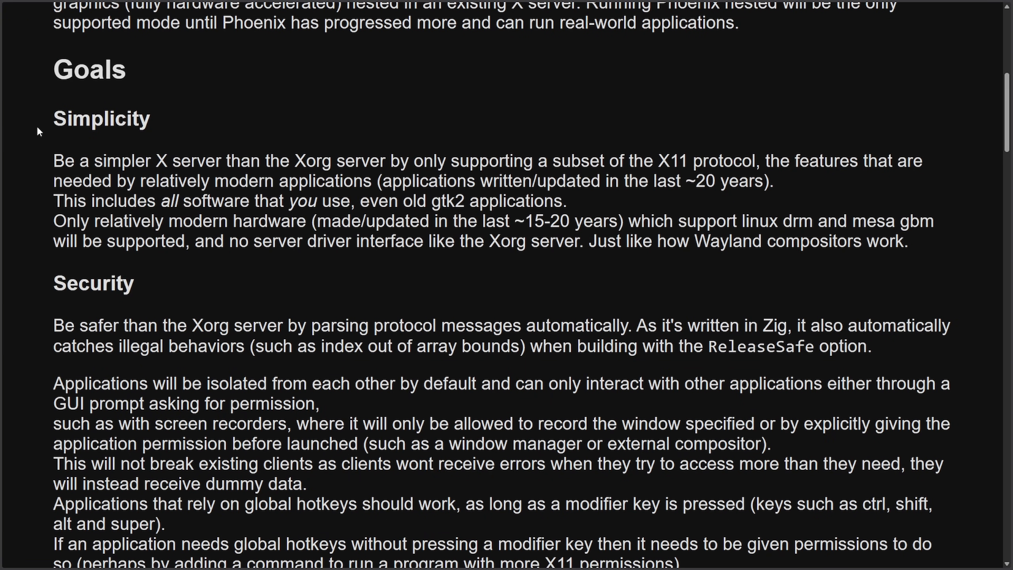
left_click_drag(55, 118, 226, 160)
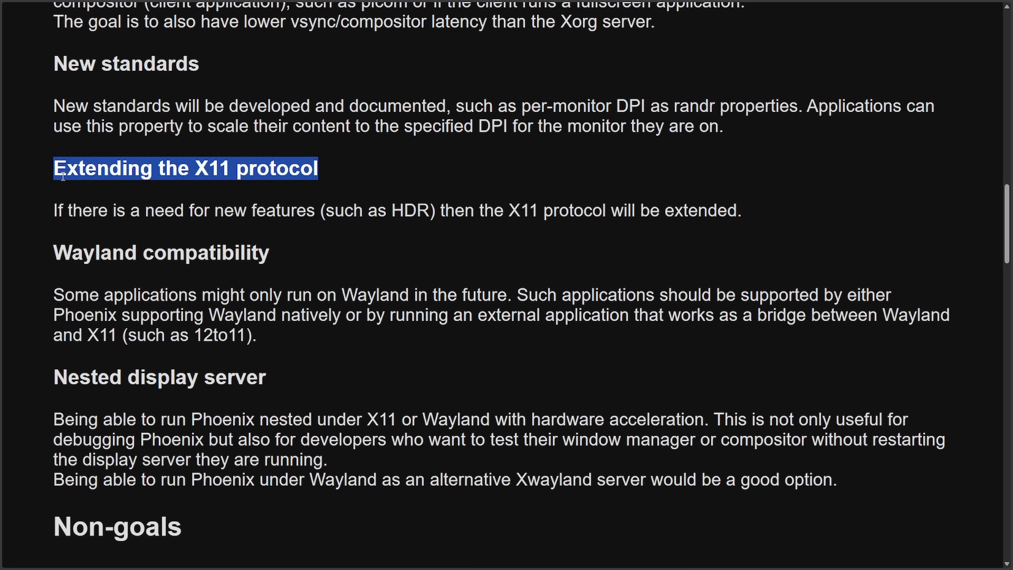
left_click(396, 197)
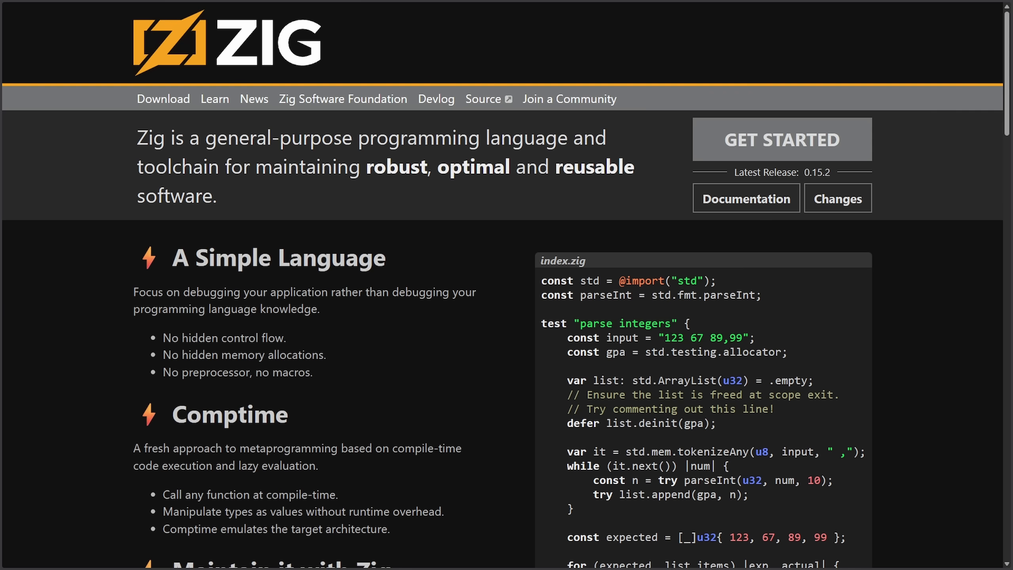
scroll("down", 3)
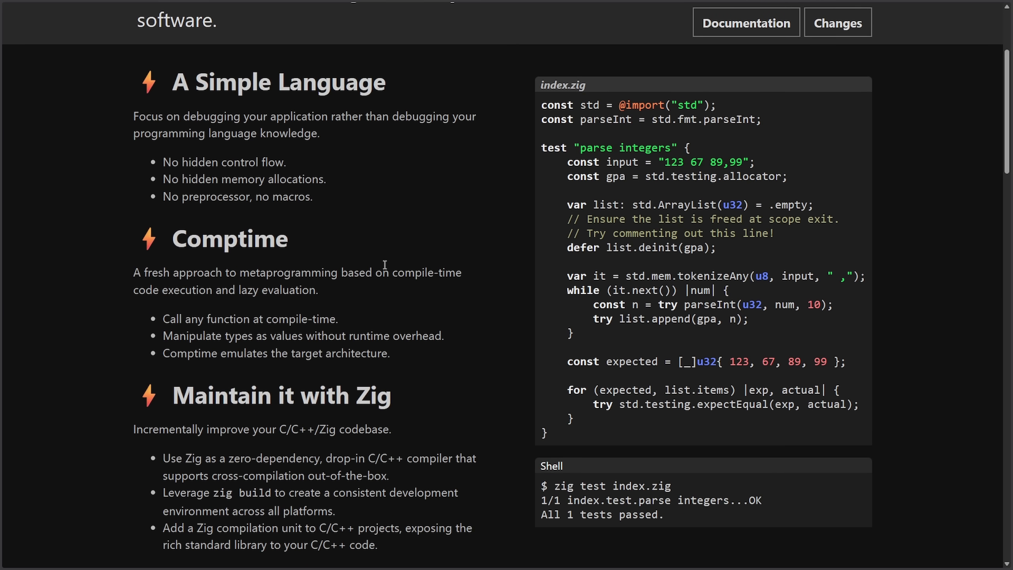
mouse_move(384, 265)
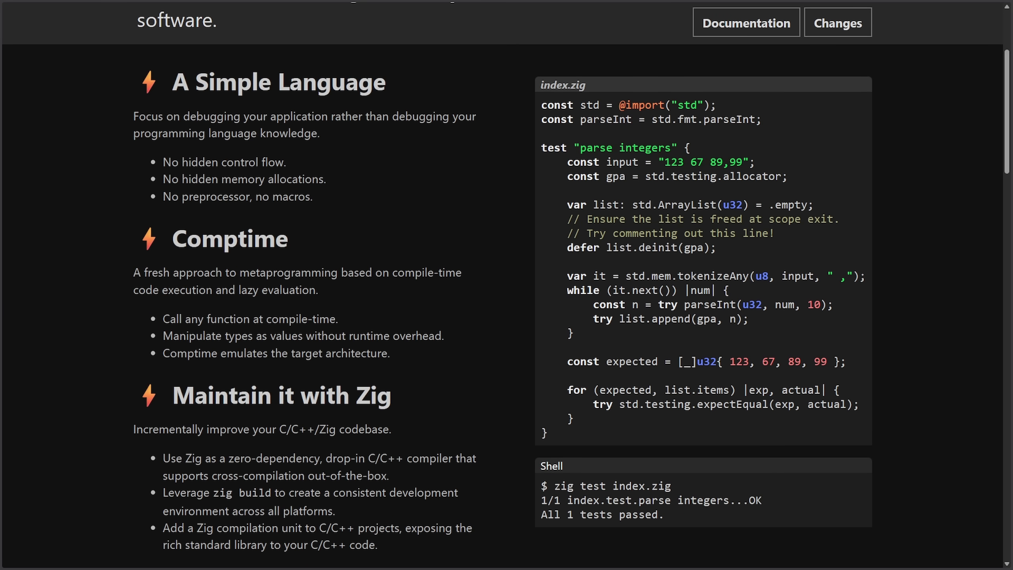
mouse_move(441, 118)
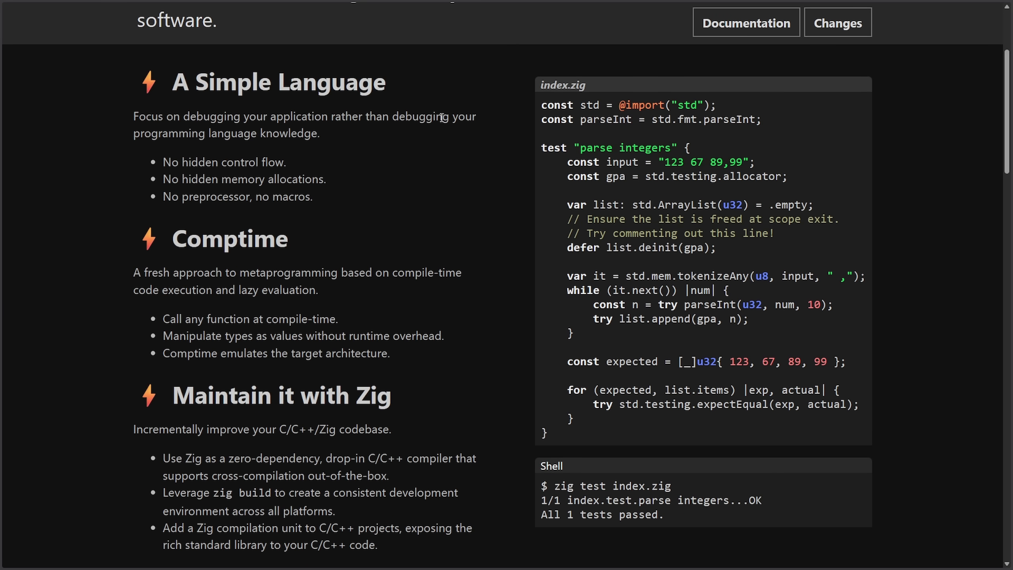
Highlight the sentence about debugging your application and continue reading down the page
left_click_drag(134, 117, 439, 116)
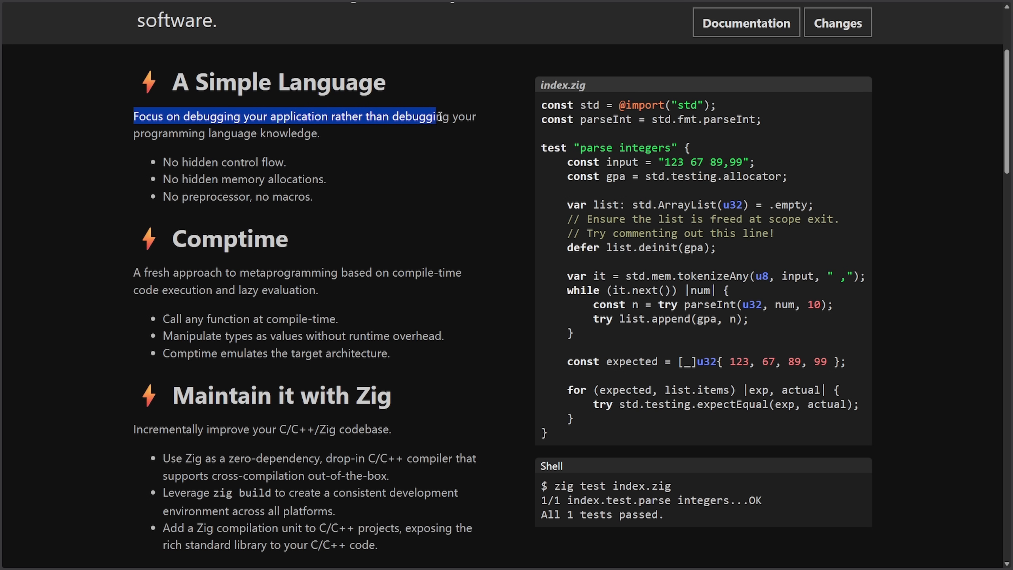
left_click(450, 149)
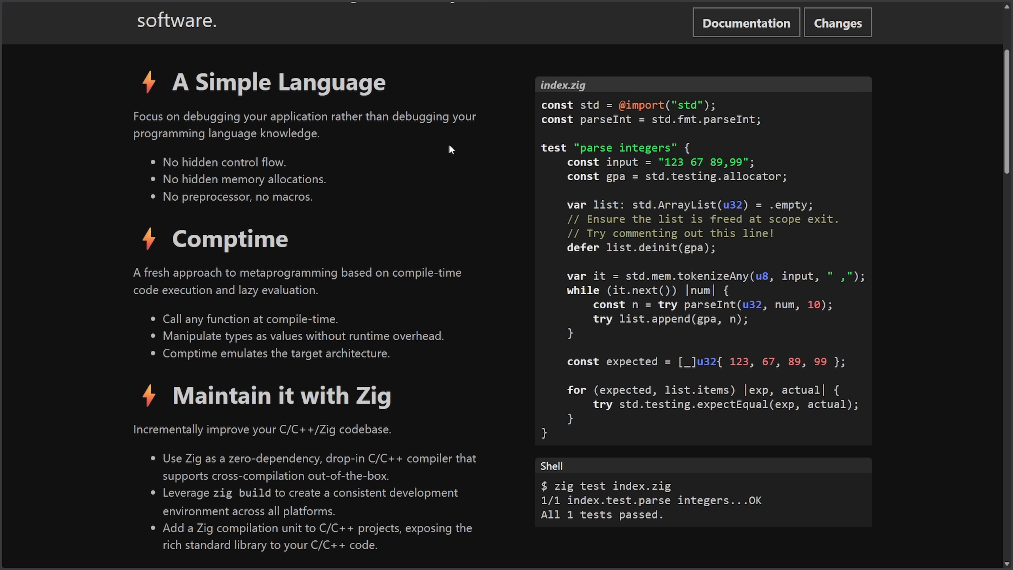
double_click(317, 179)
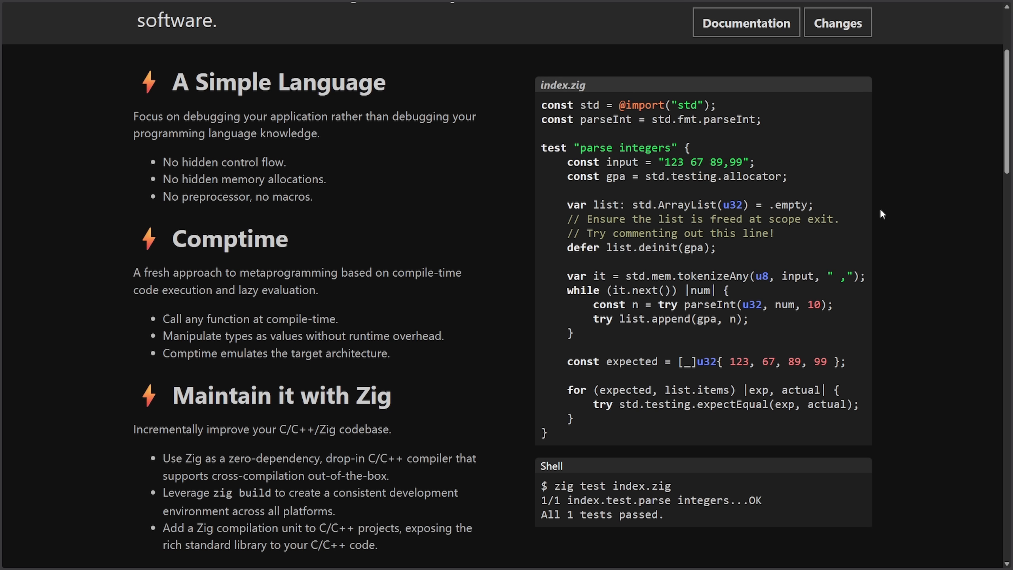
mouse_move(906, 206)
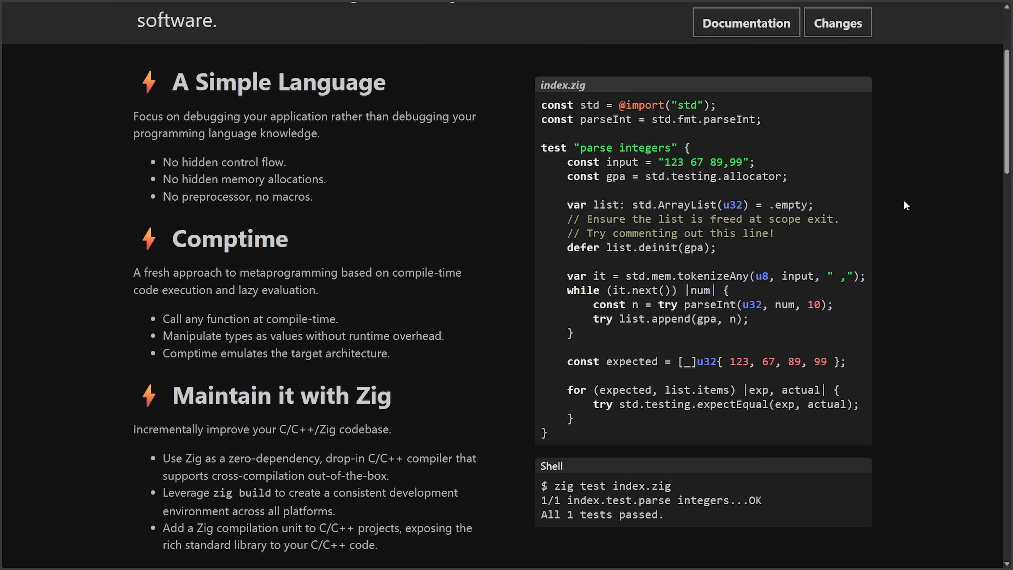
mouse_move(820, 420)
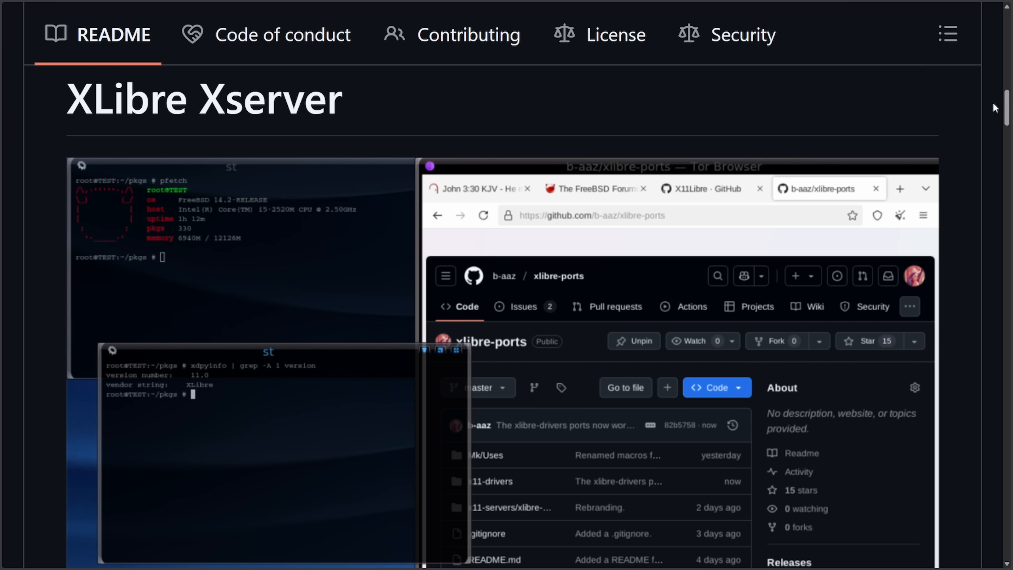
mouse_move(723, 120)
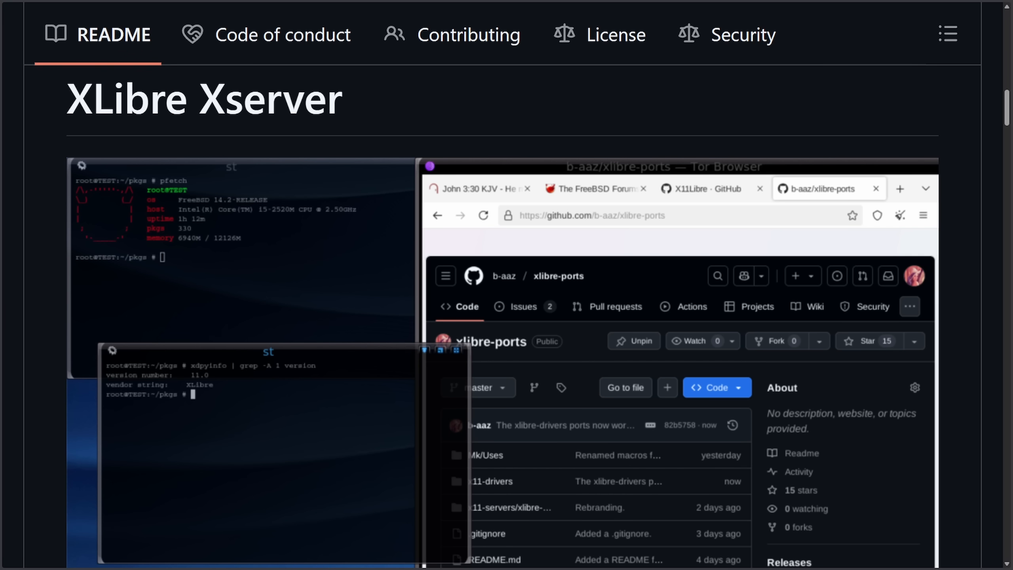
scroll("down", 3)
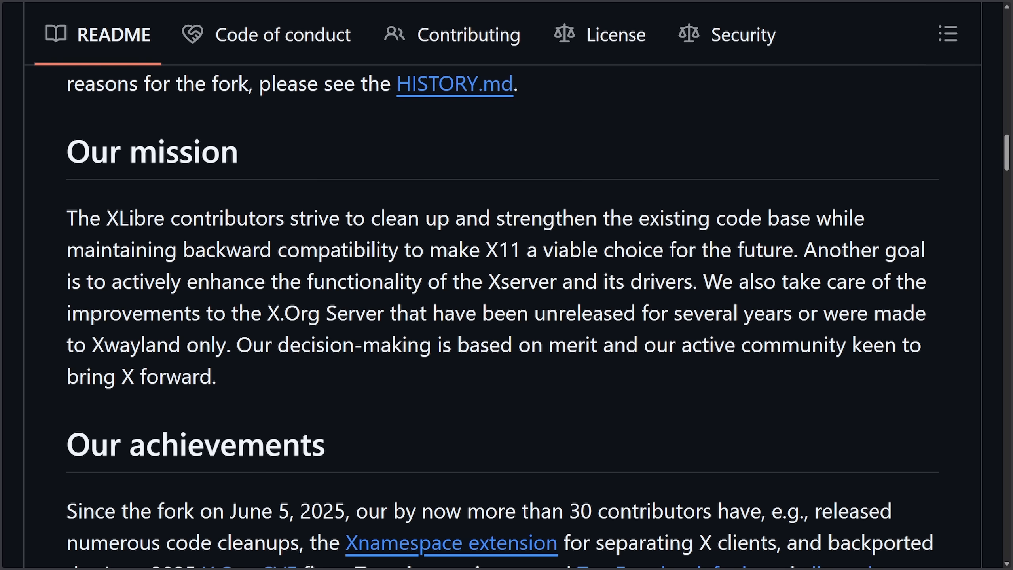
scroll("down", 3)
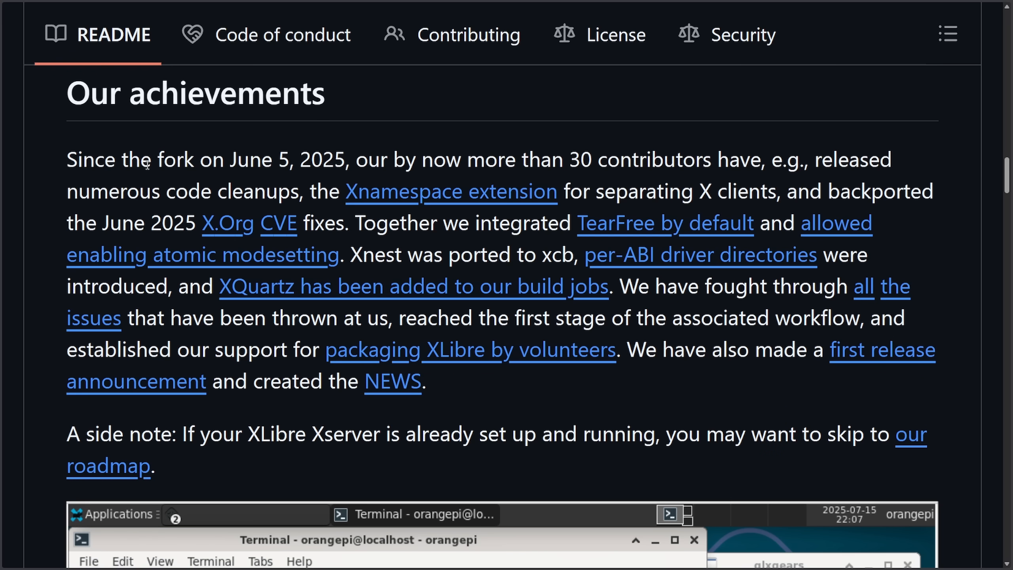
left_click_drag(581, 160, 768, 160)
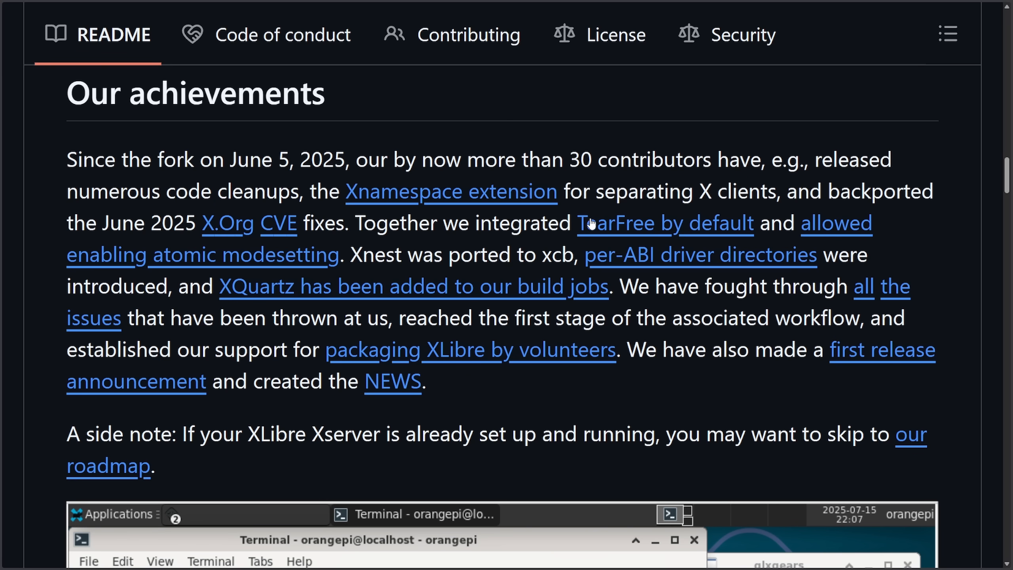
mouse_move(343, 242)
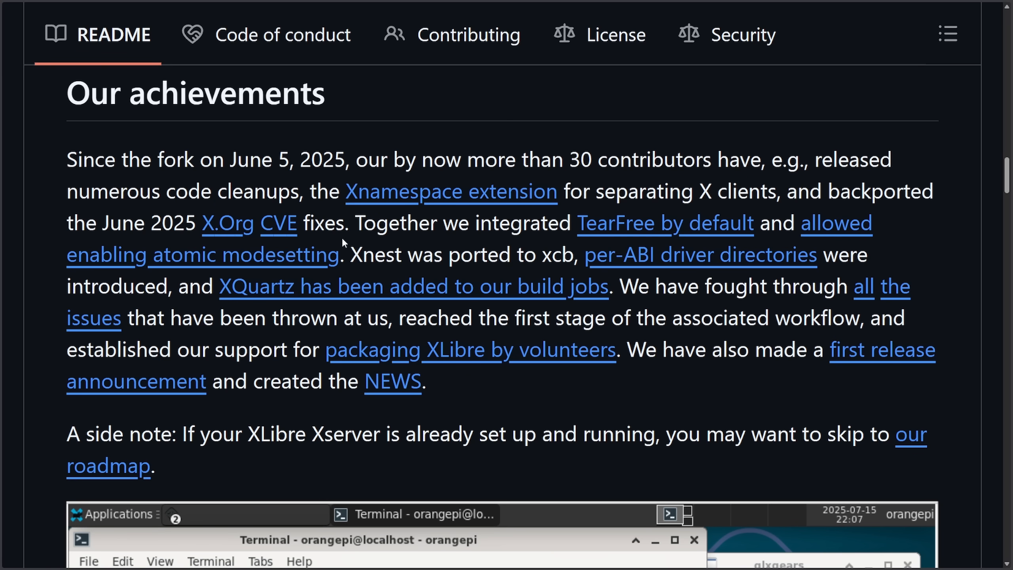
mouse_move(955, 273)
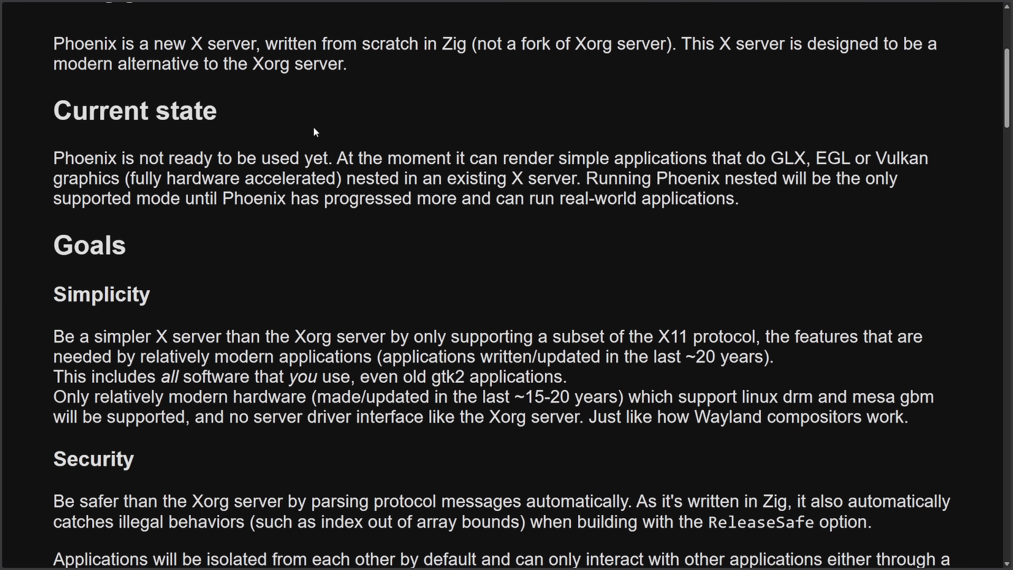
Read the Trifecta Tech 'Memory-safe sudo to become the default in Ubuntu' intro, highlighting its title
double_click(134, 111)
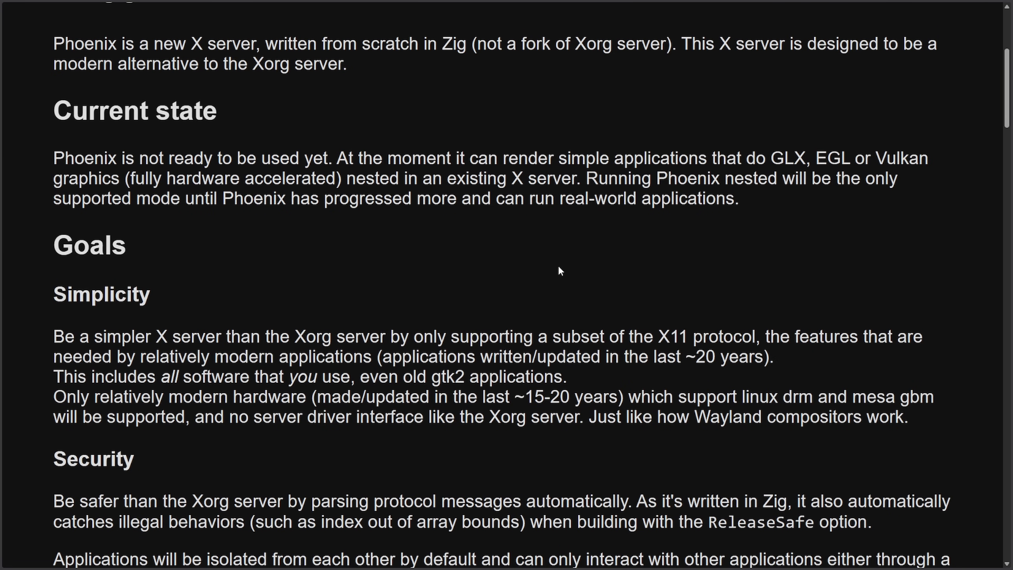
scroll("down", 3)
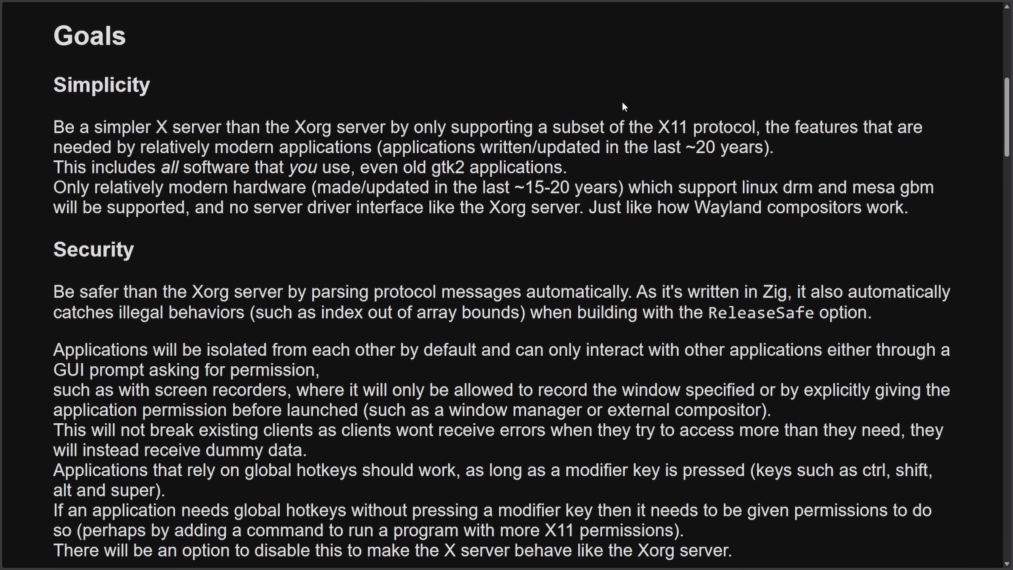
mouse_move(612, 106)
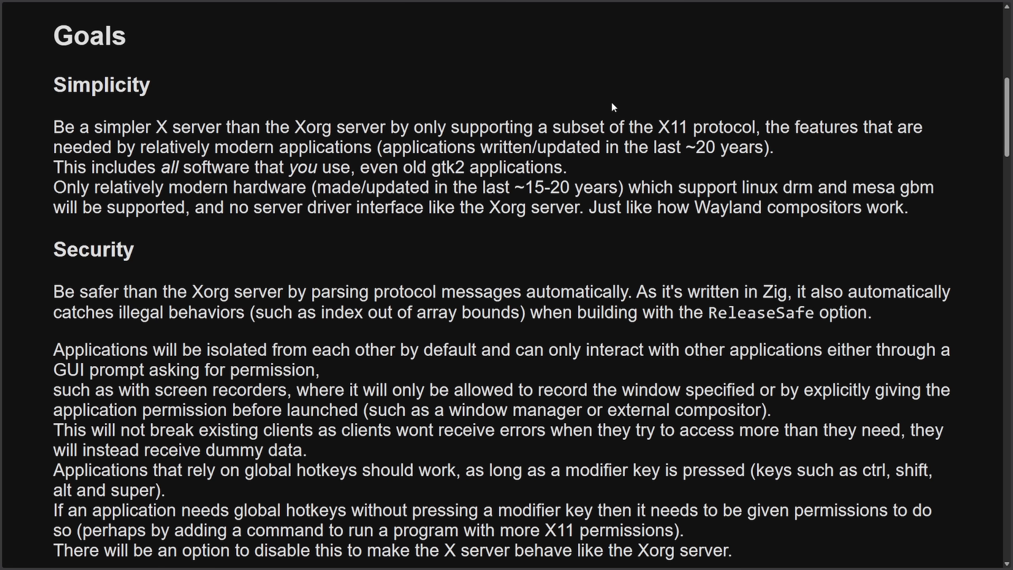
mouse_move(747, 123)
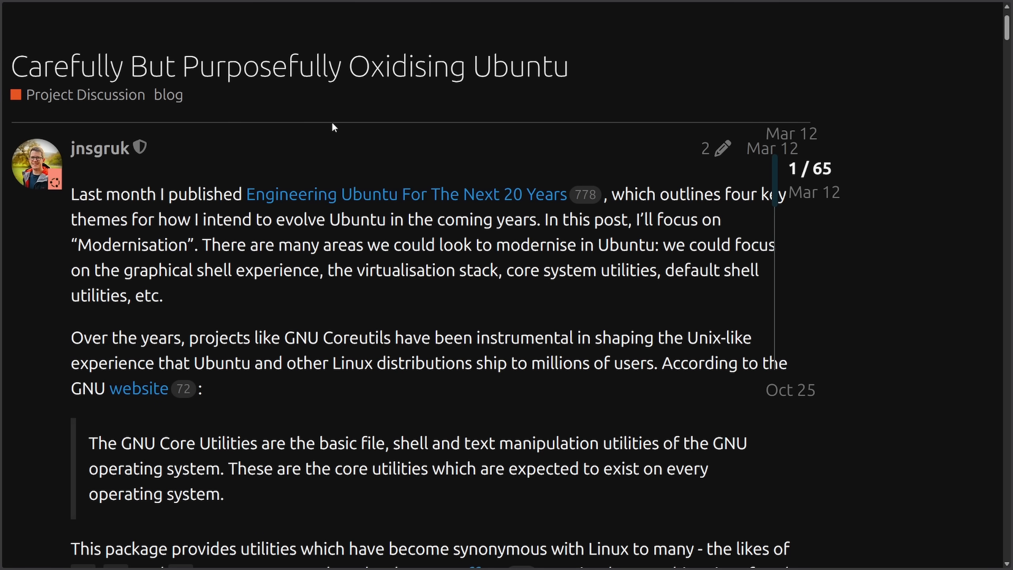
mouse_move(343, 116)
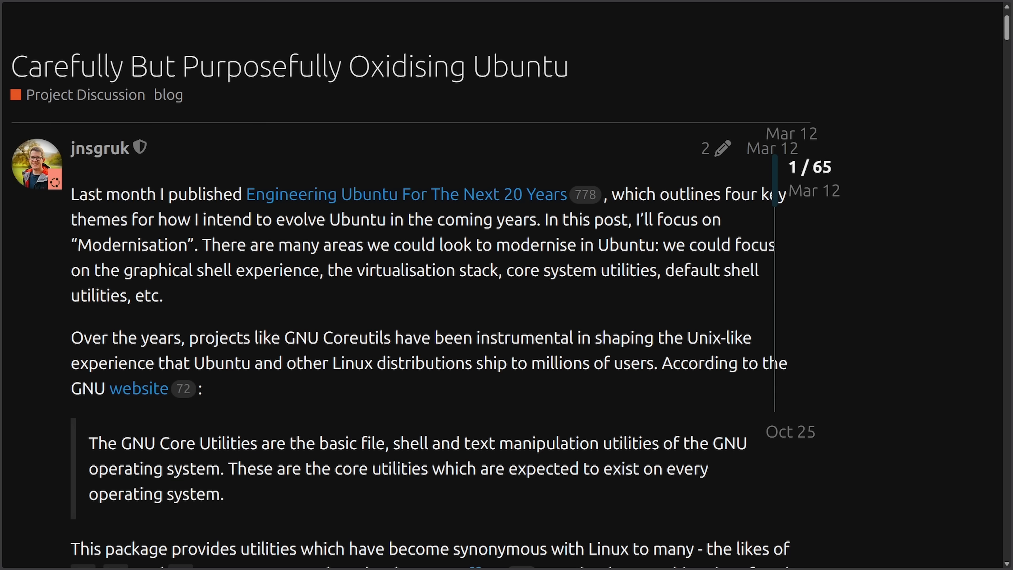
mouse_move(852, 140)
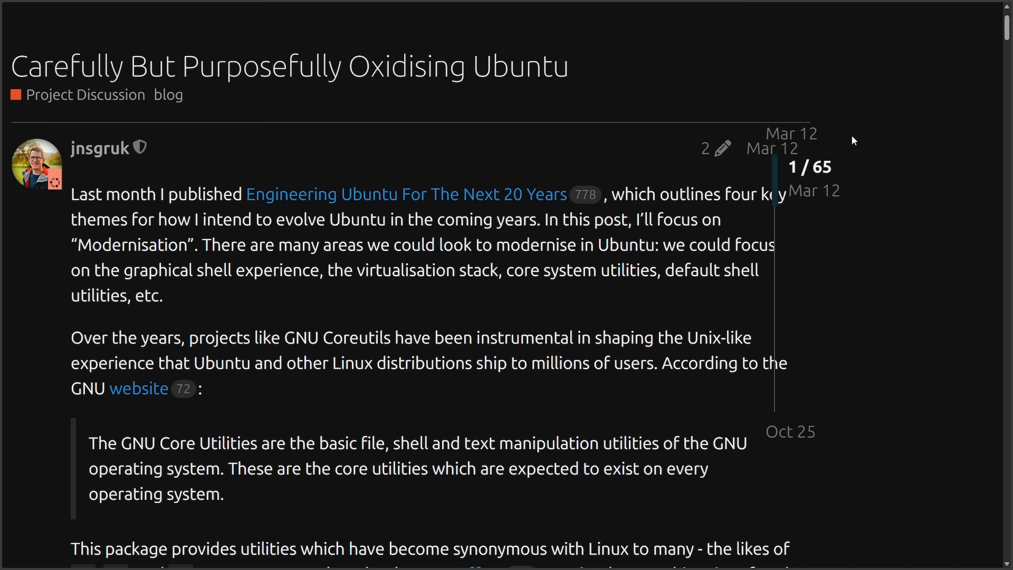
mouse_move(650, 85)
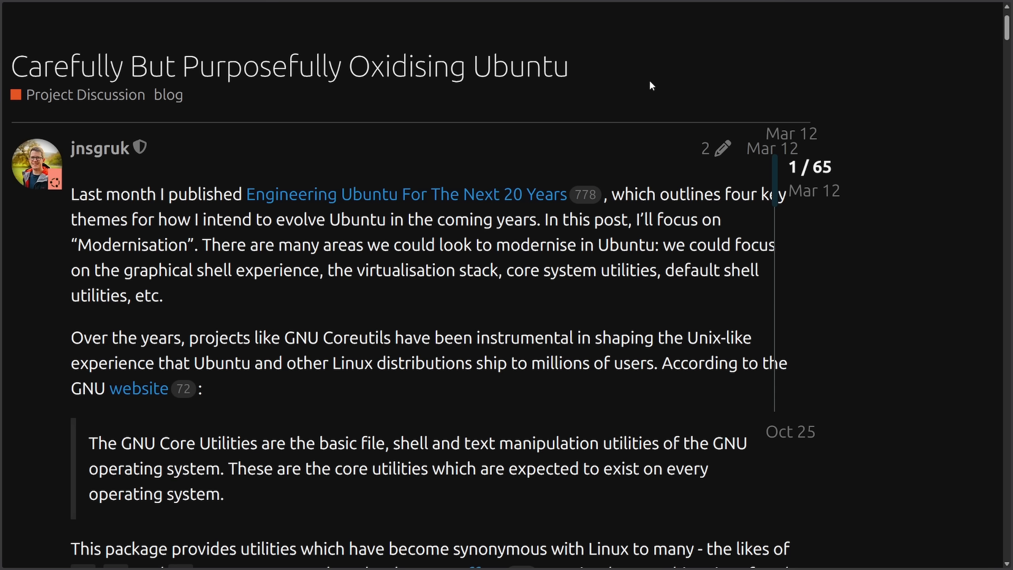
mouse_move(849, 56)
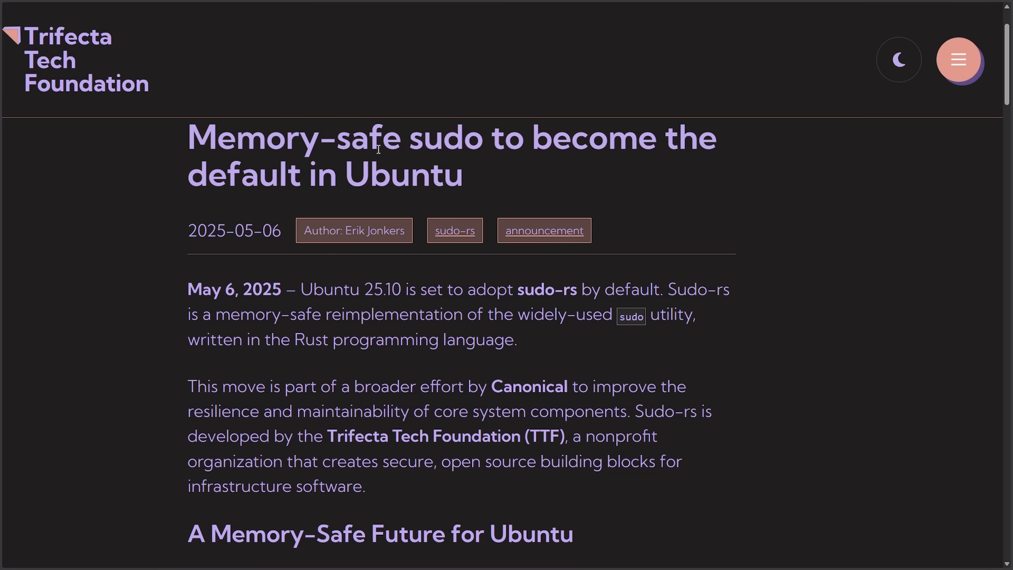
left_click_drag(188, 137, 672, 153)
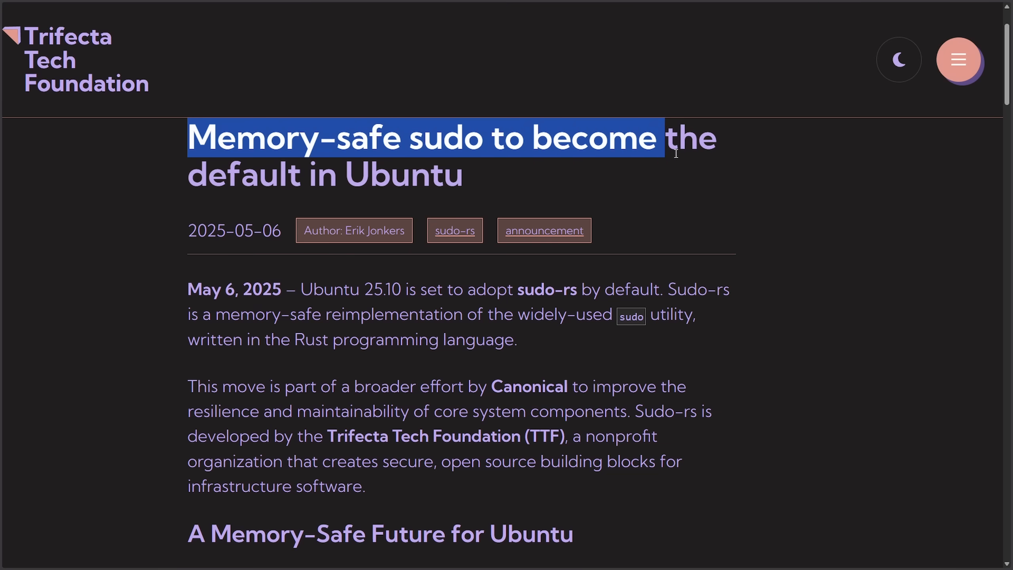
left_click(666, 194)
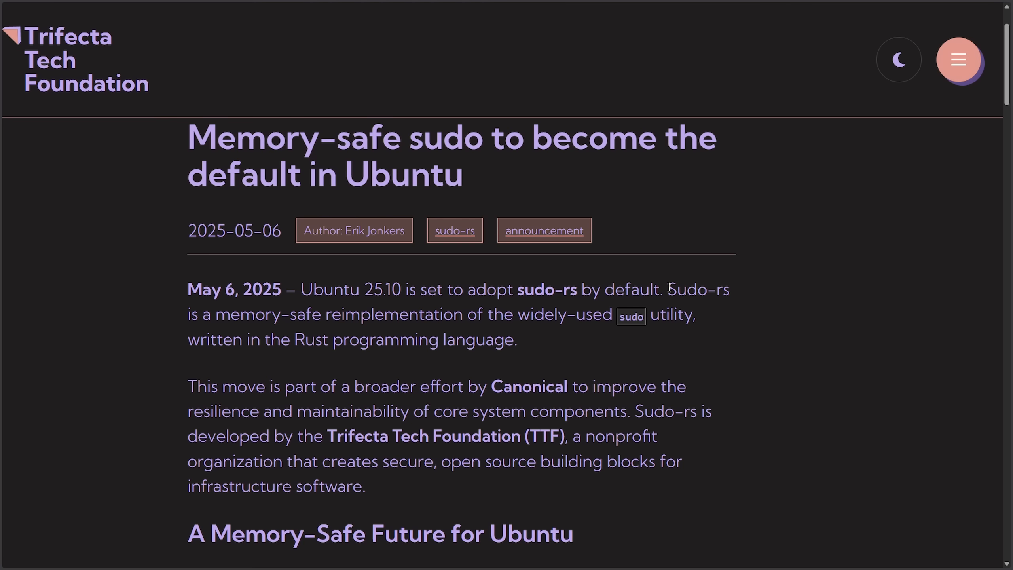
left_click_drag(211, 314, 512, 315)
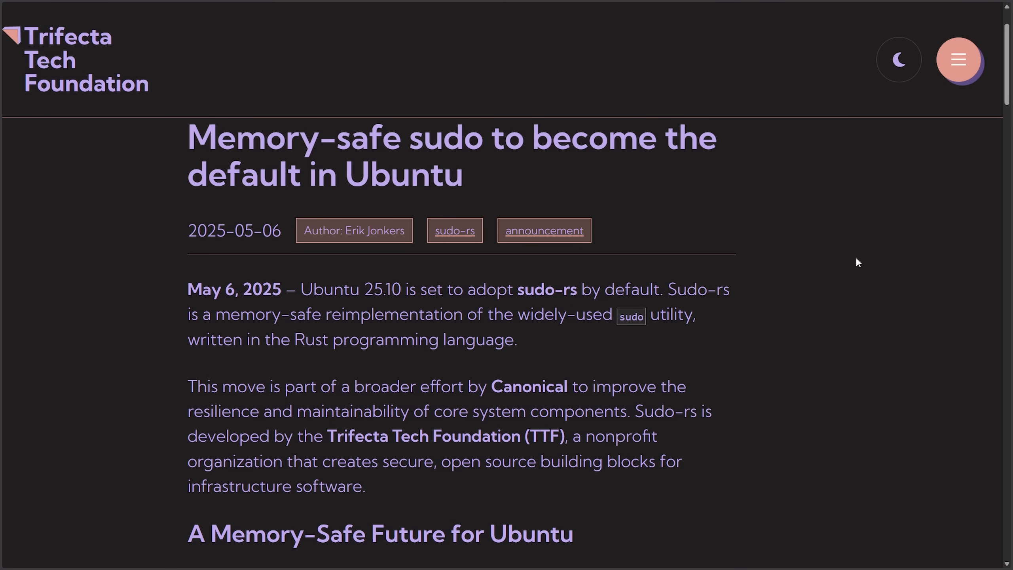
scroll("down", 3)
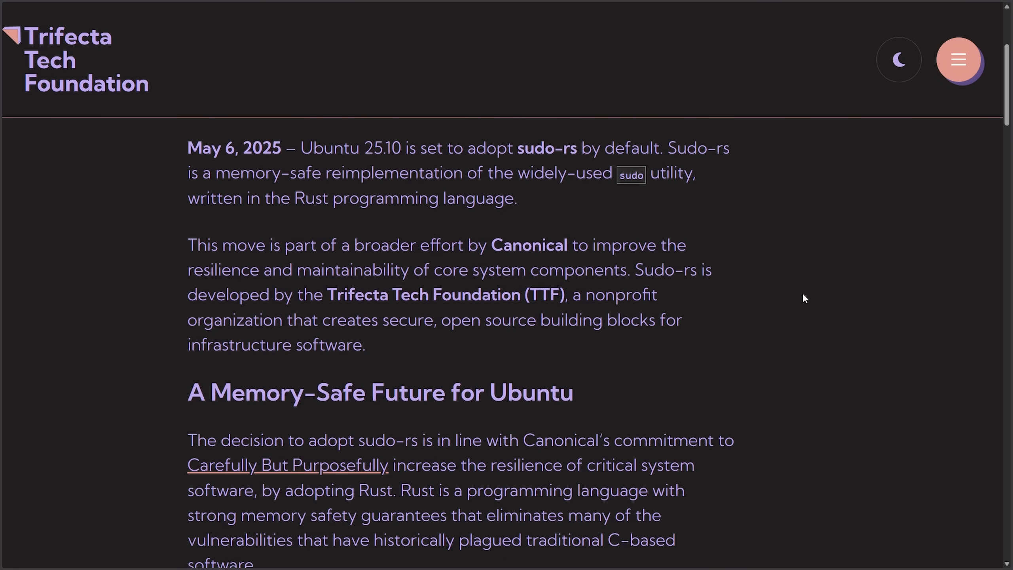
scroll("up", 3)
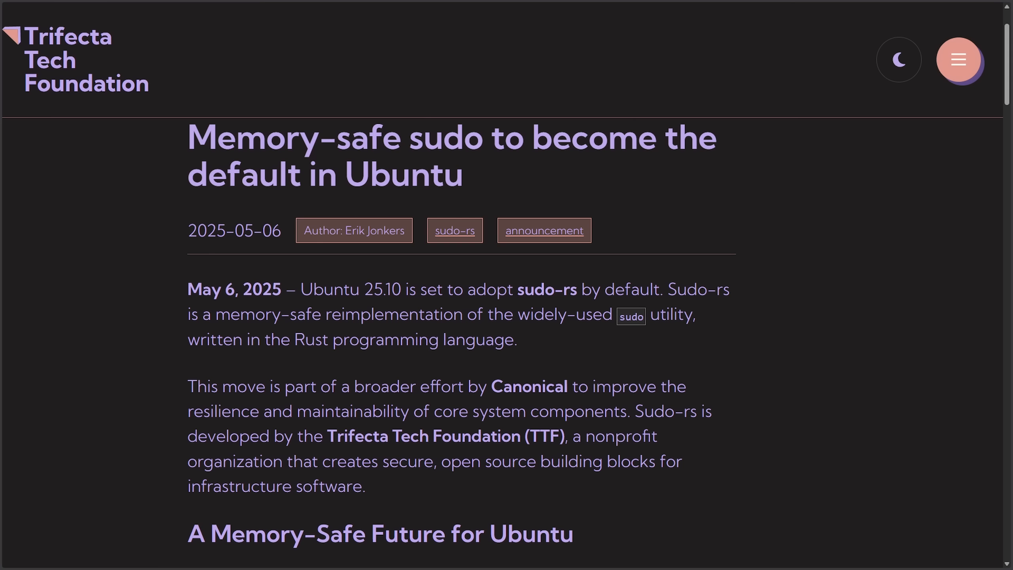
mouse_move(913, 384)
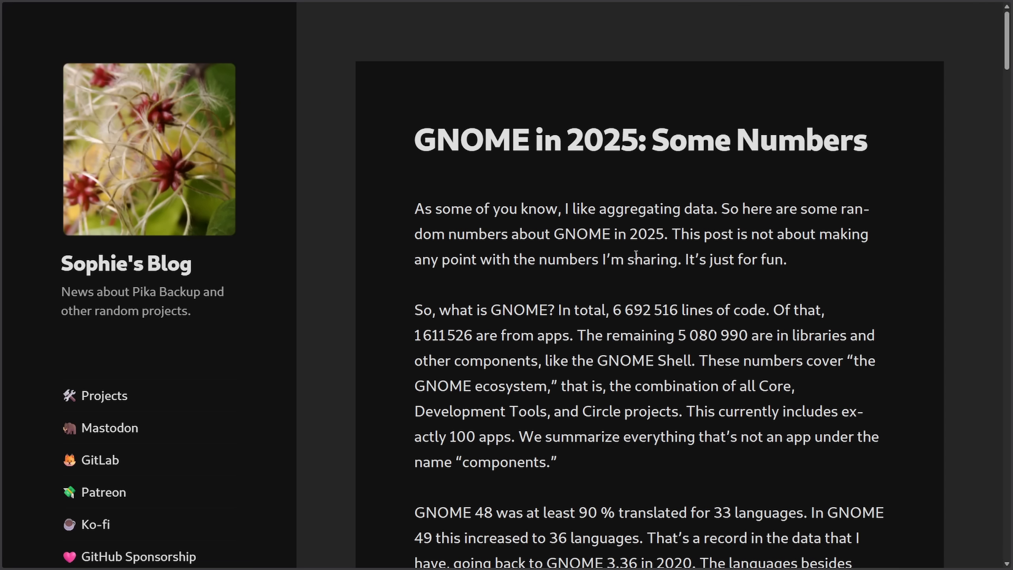
Scroll the GNOME in 2025 post down to the Core and Circle apps language pie charts
scroll("down", 3)
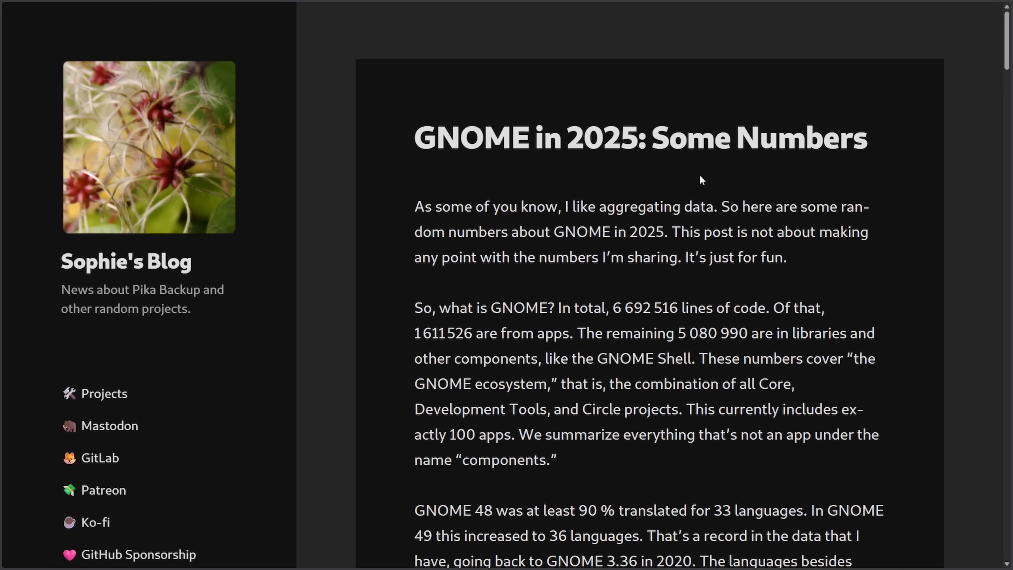
scroll("down", 3)
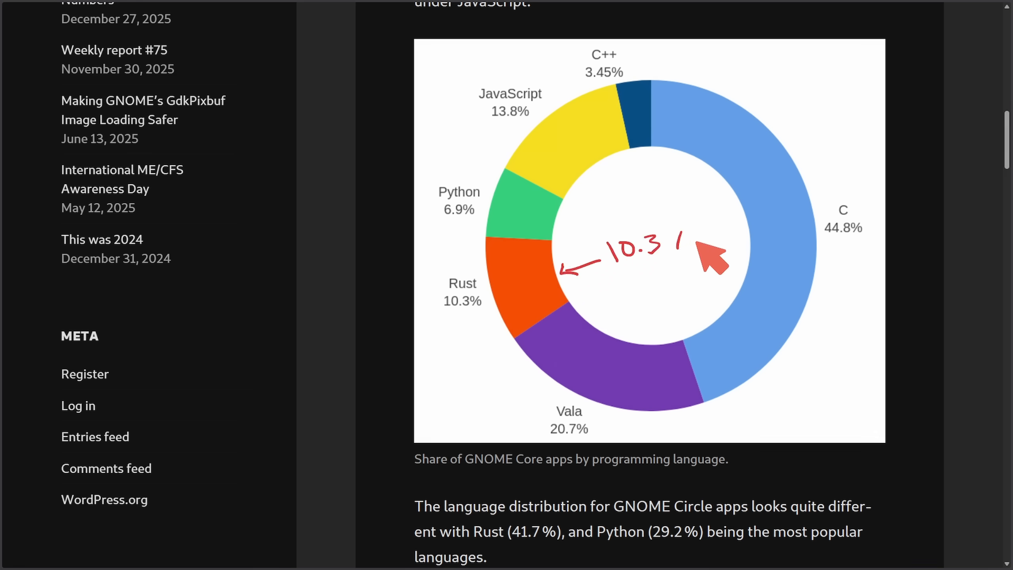
mouse_move(940, 289)
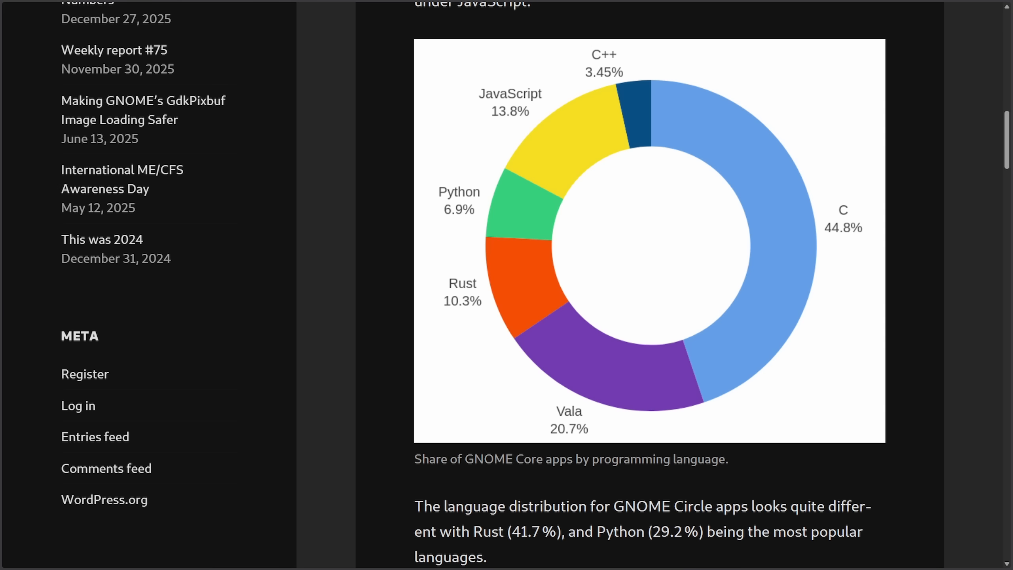
scroll("down", 3)
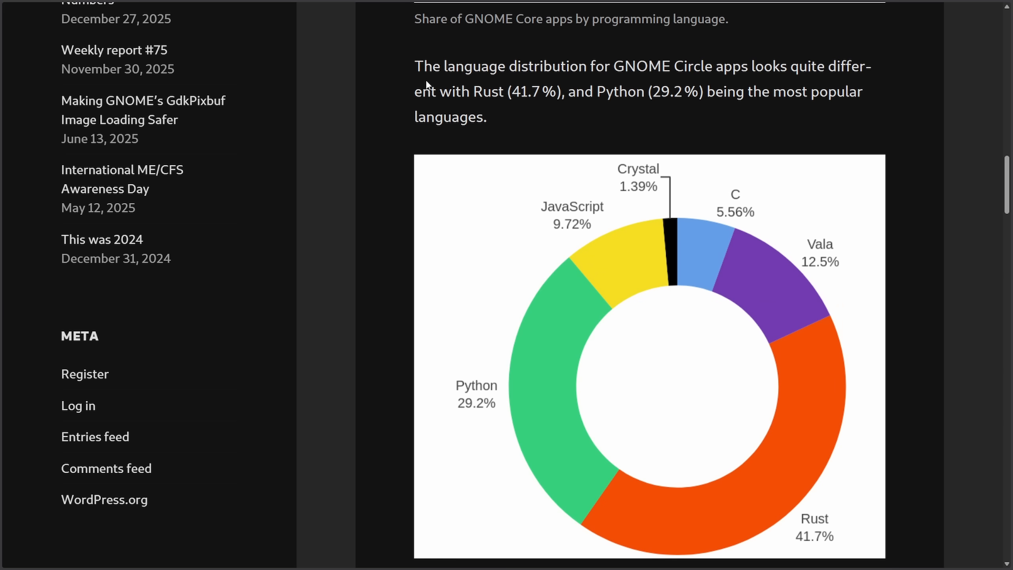
scroll("down", 3)
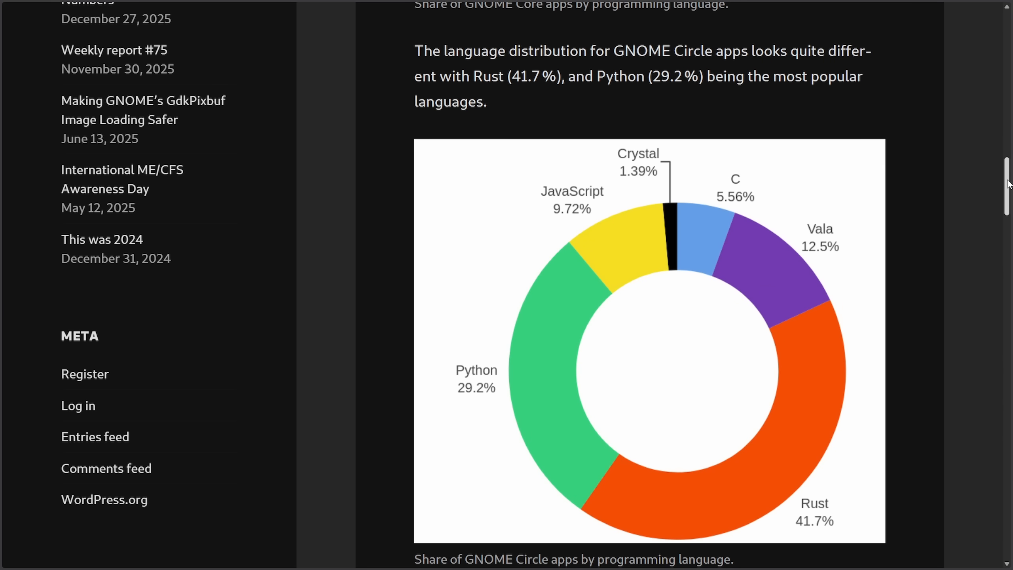
mouse_move(737, 448)
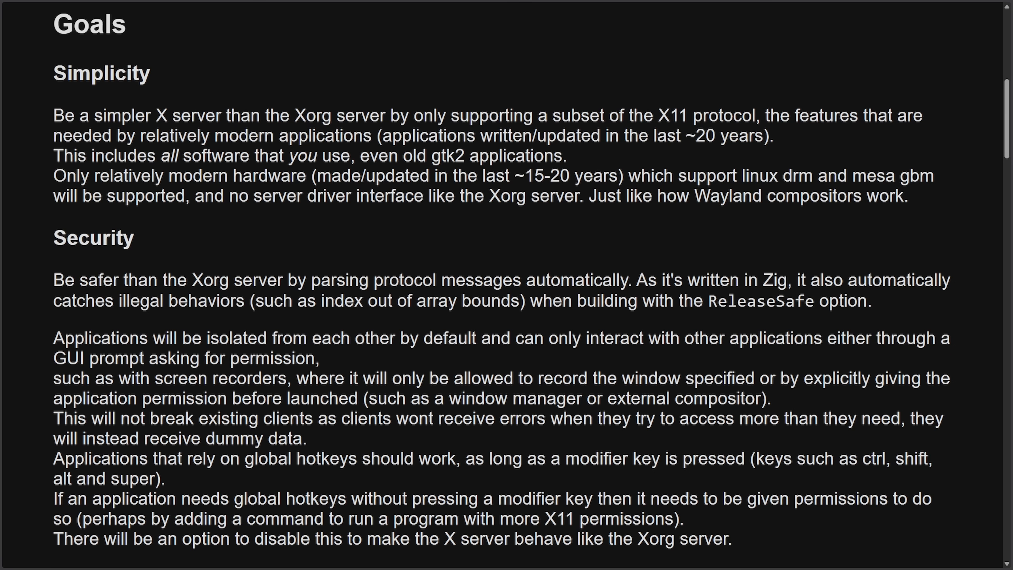
mouse_move(48, 74)
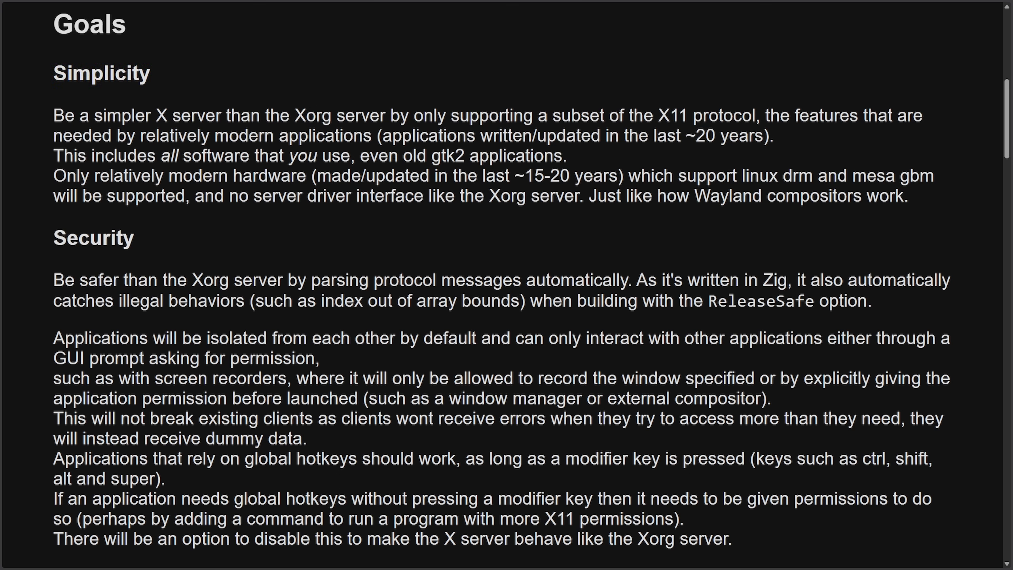
mouse_move(912, 221)
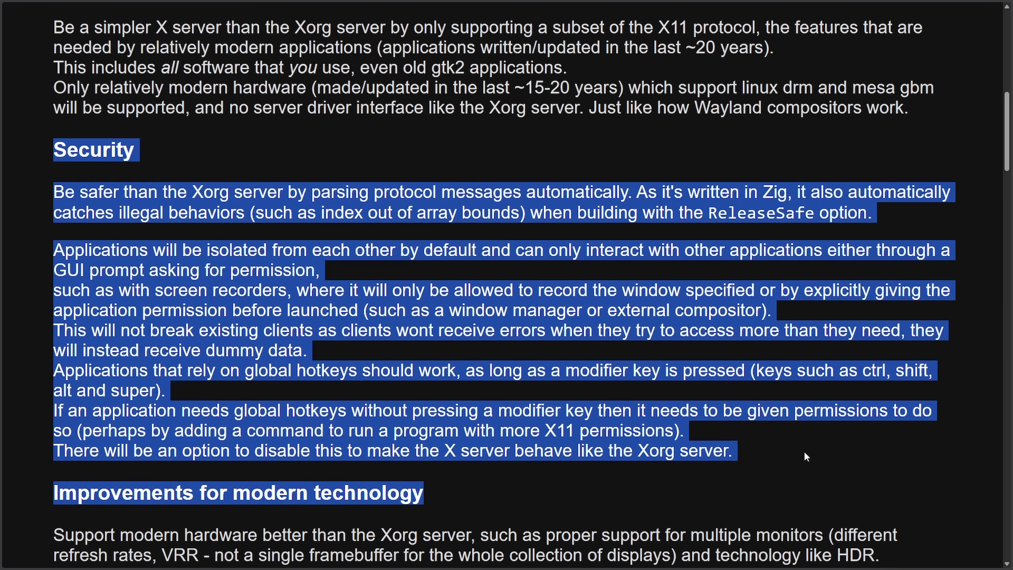
Scroll the Phoenix about page past Goals and Security to the X11 protocol differences
scroll("down", 3)
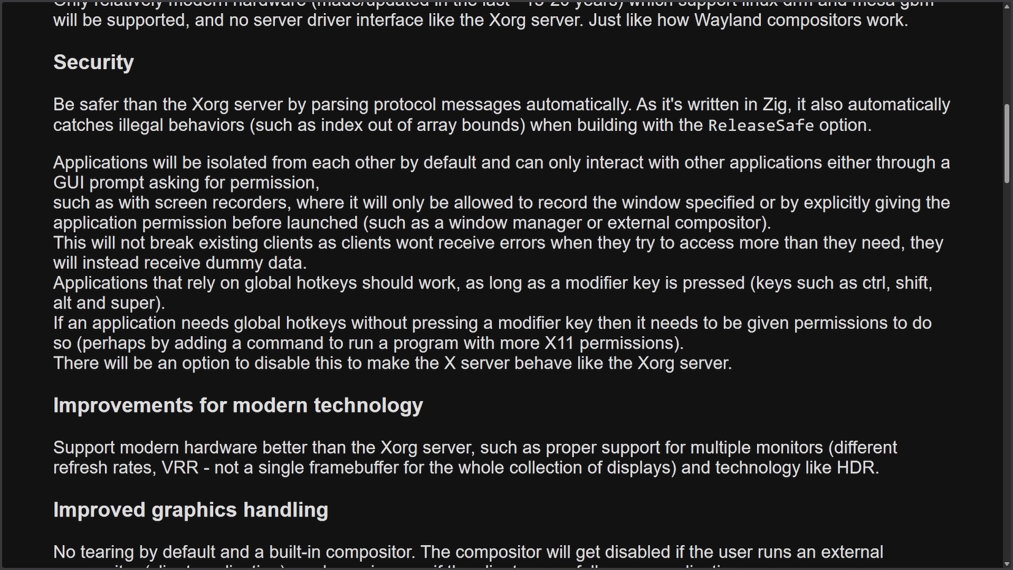
scroll("down", 3)
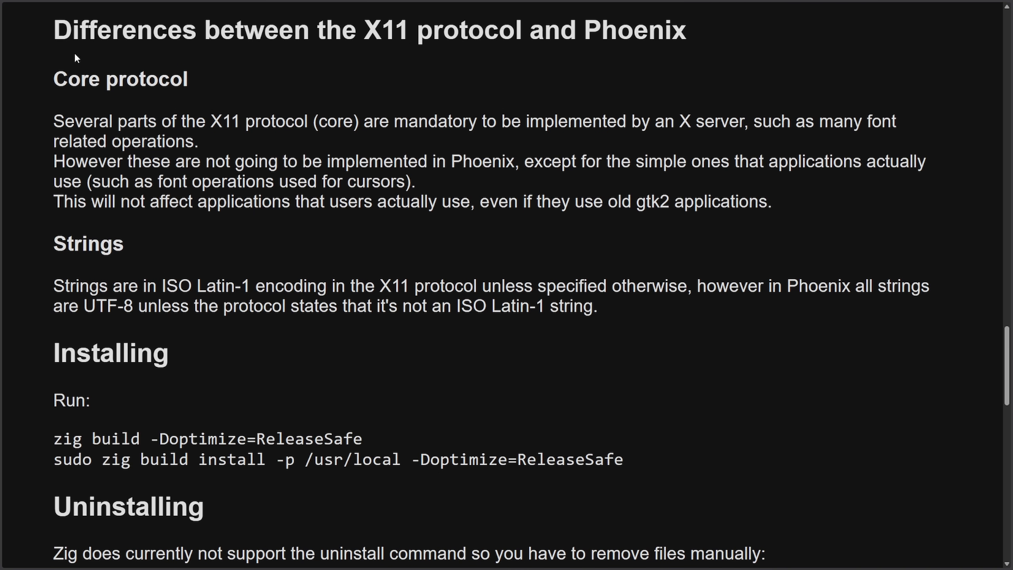
left_click_drag(385, 31, 523, 31)
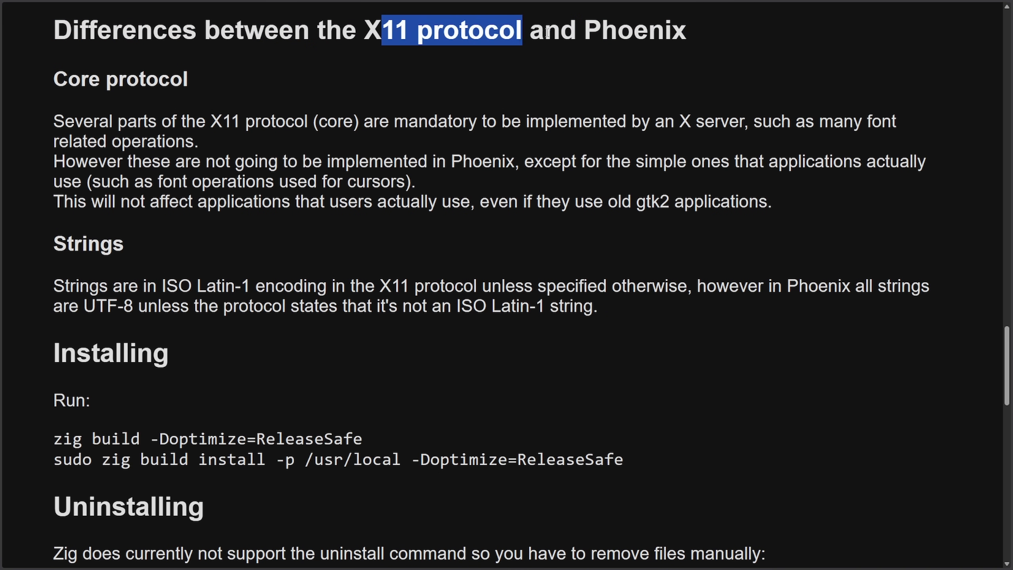
left_click(51, 125)
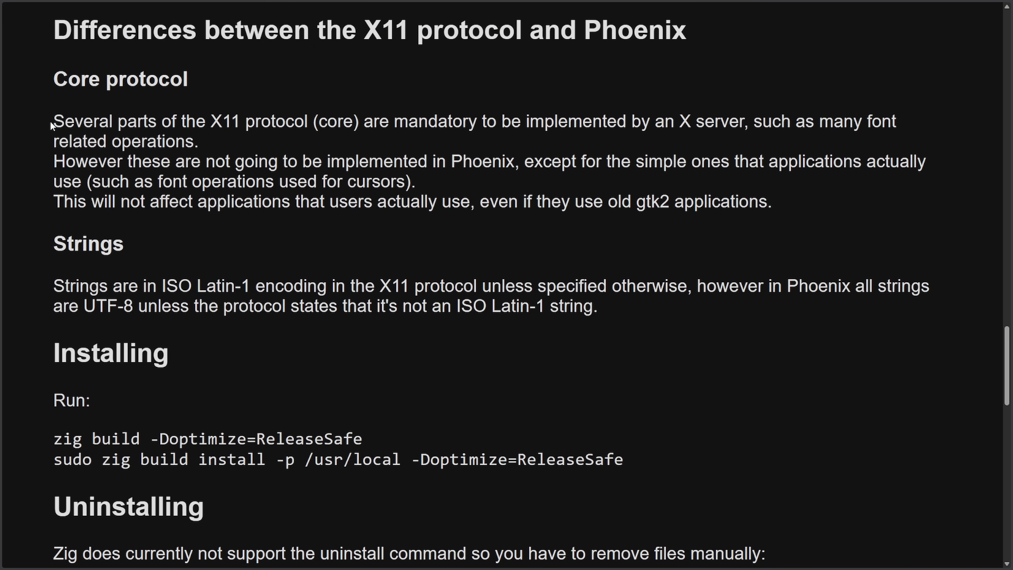
left_click_drag(54, 121, 446, 121)
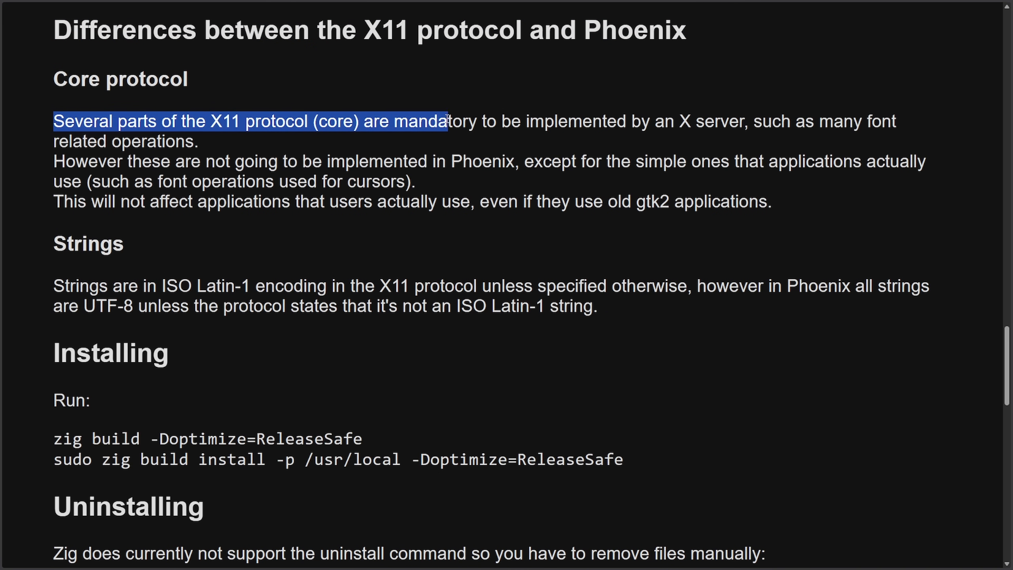
left_click_drag(445, 121, 723, 121)
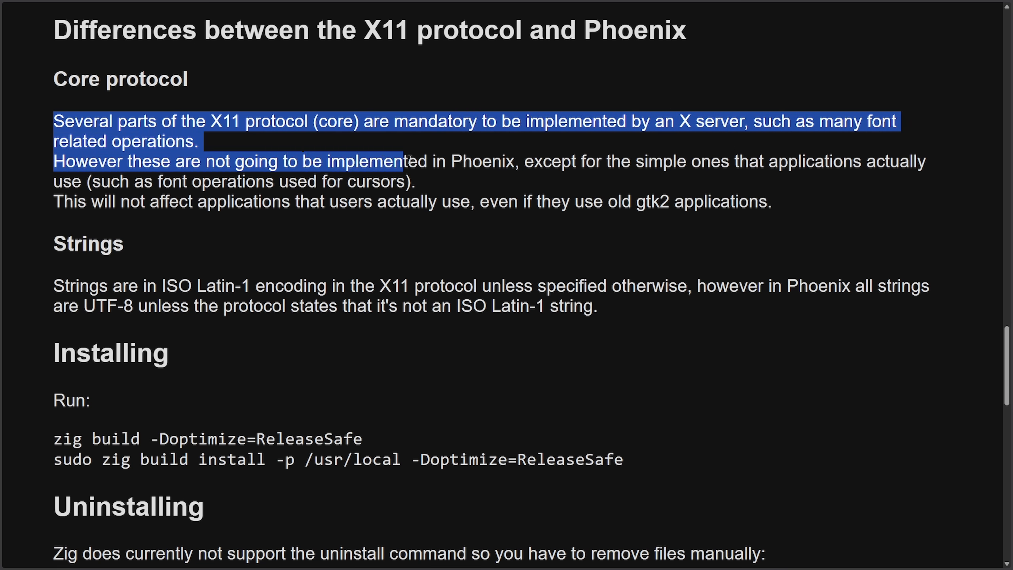
left_click_drag(407, 161, 768, 161)
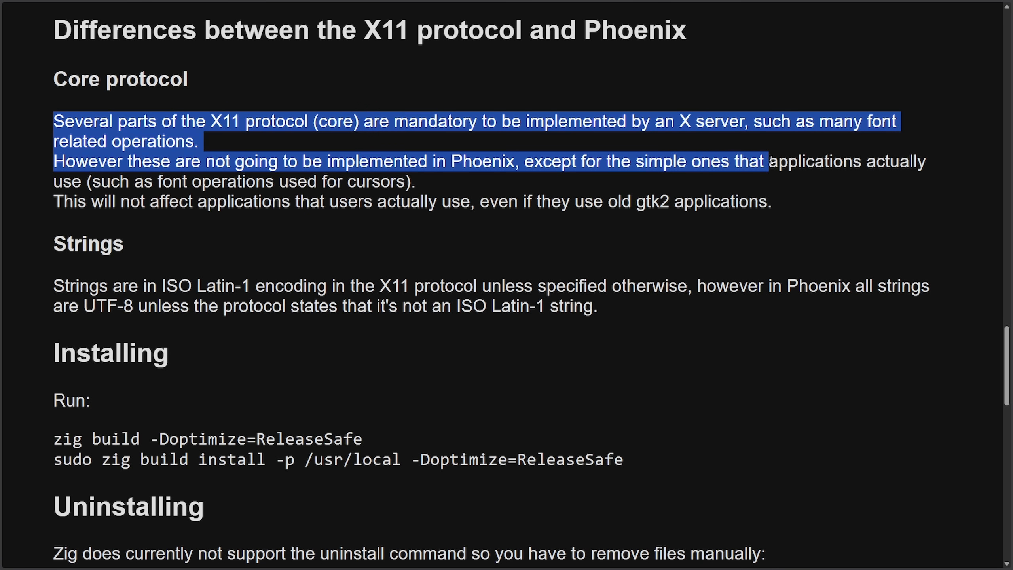
left_click_drag(768, 161, 183, 181)
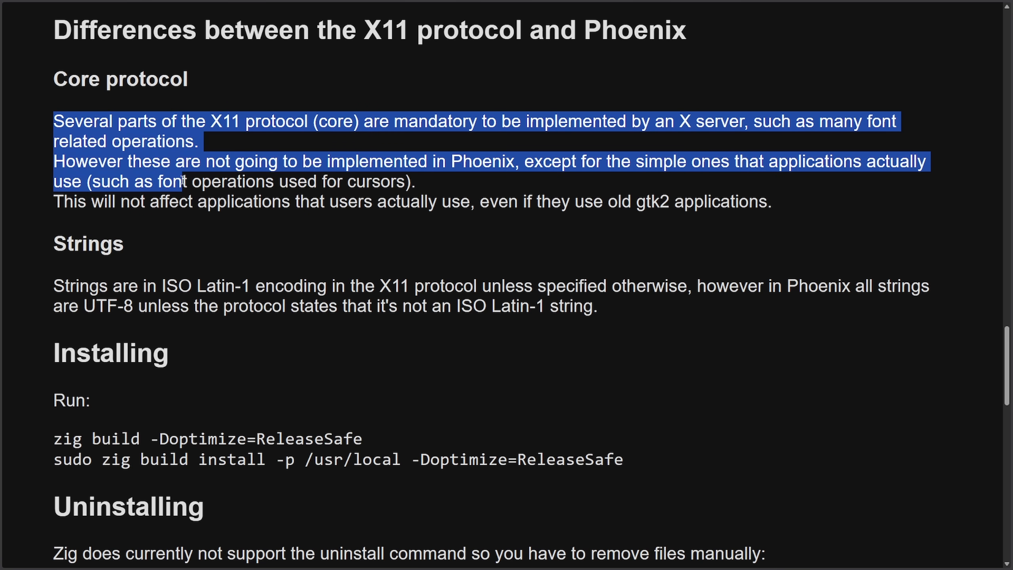
left_click(68, 201)
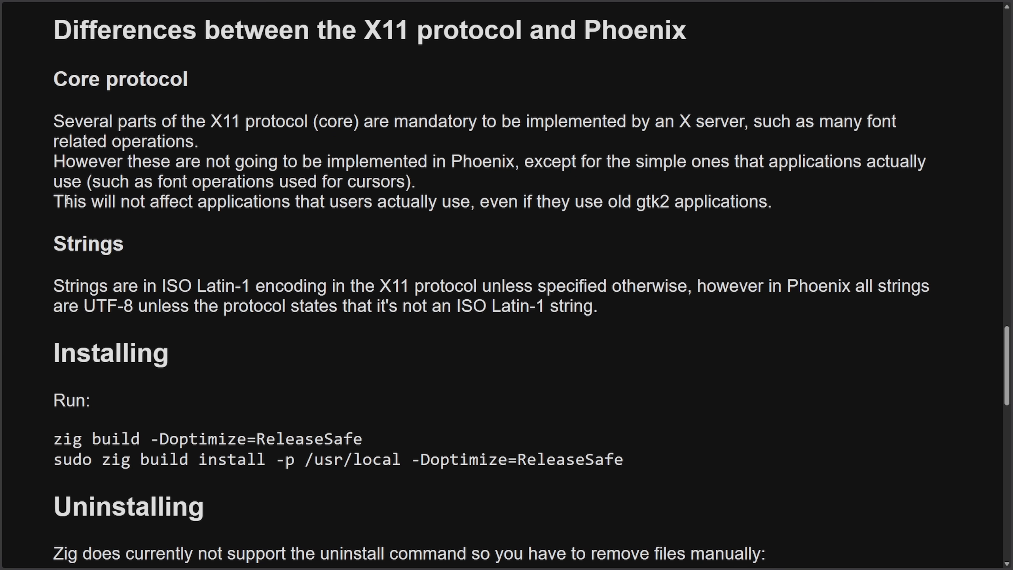
left_click_drag(55, 201, 290, 201)
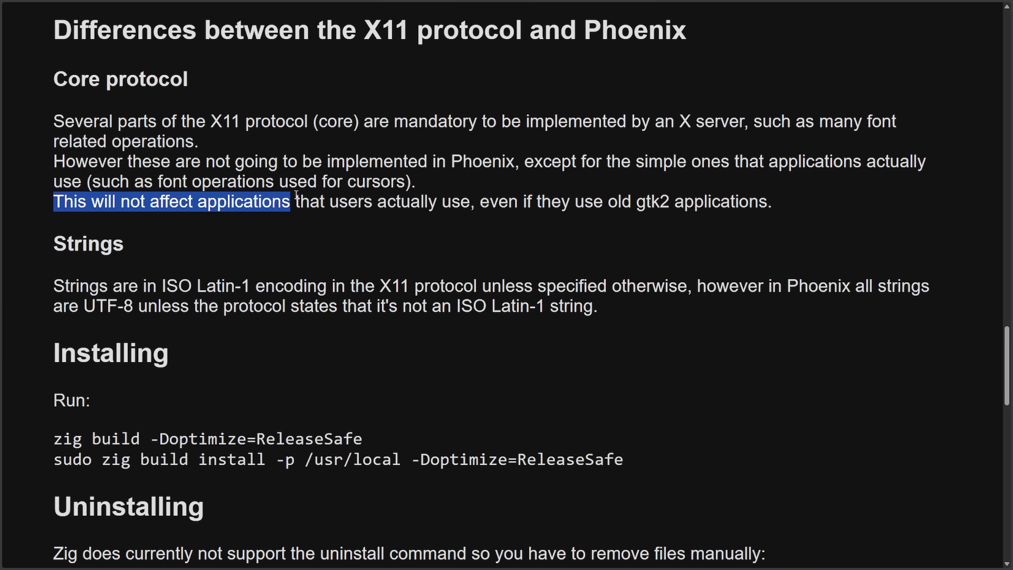
left_click_drag(292, 200, 692, 201)
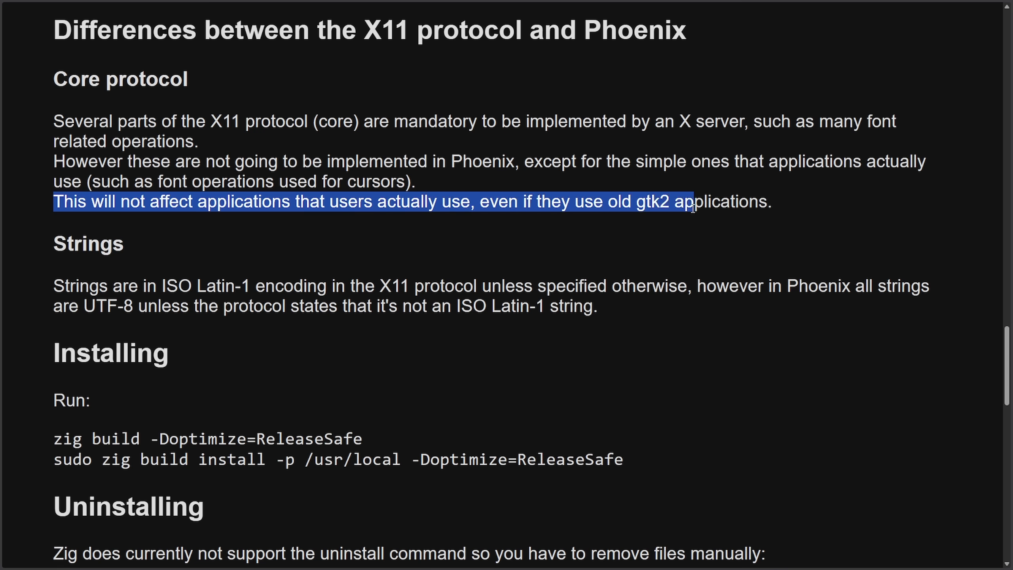
left_click(60, 263)
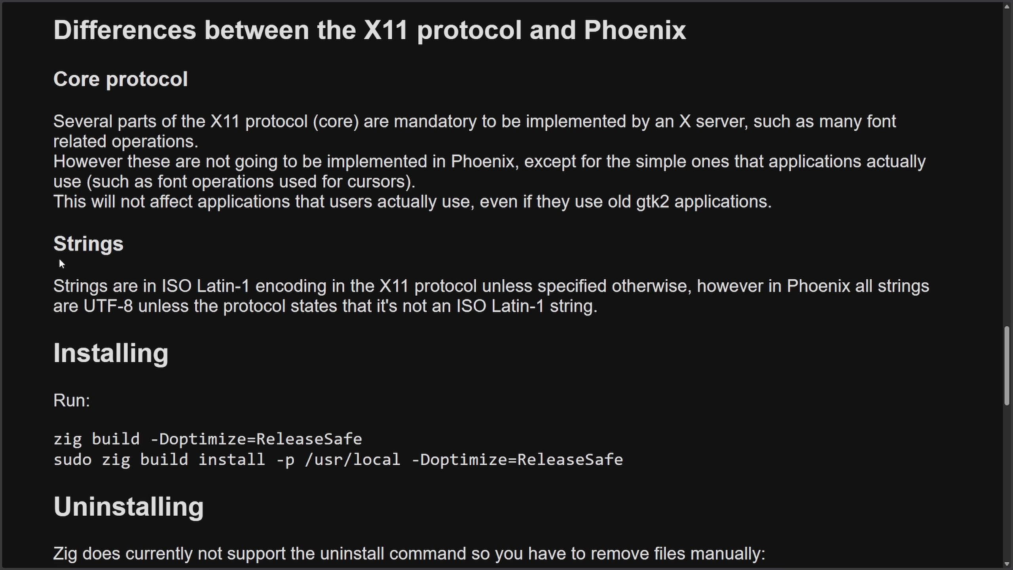
left_click_drag(55, 286, 265, 286)
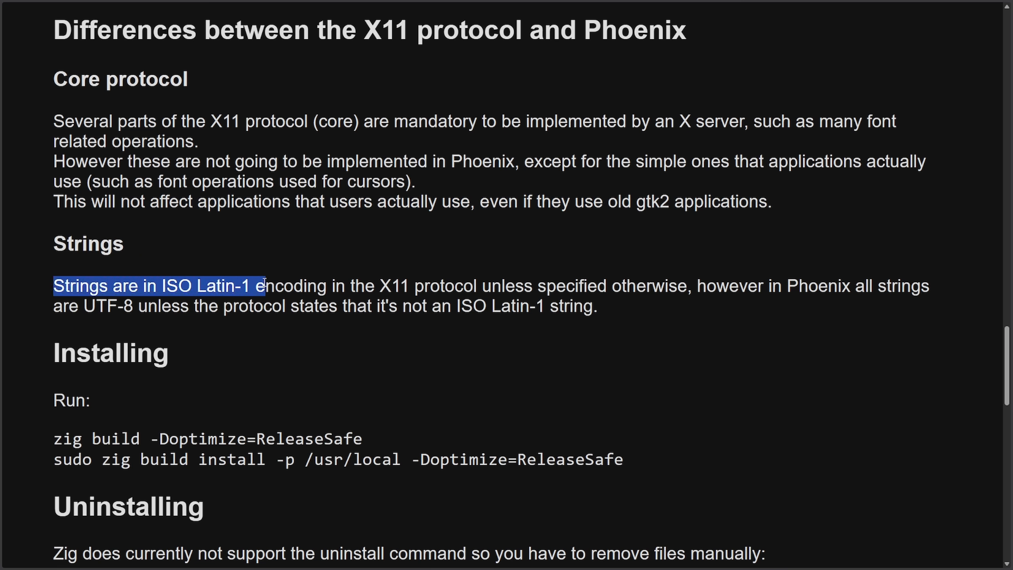
left_click_drag(265, 285, 523, 285)
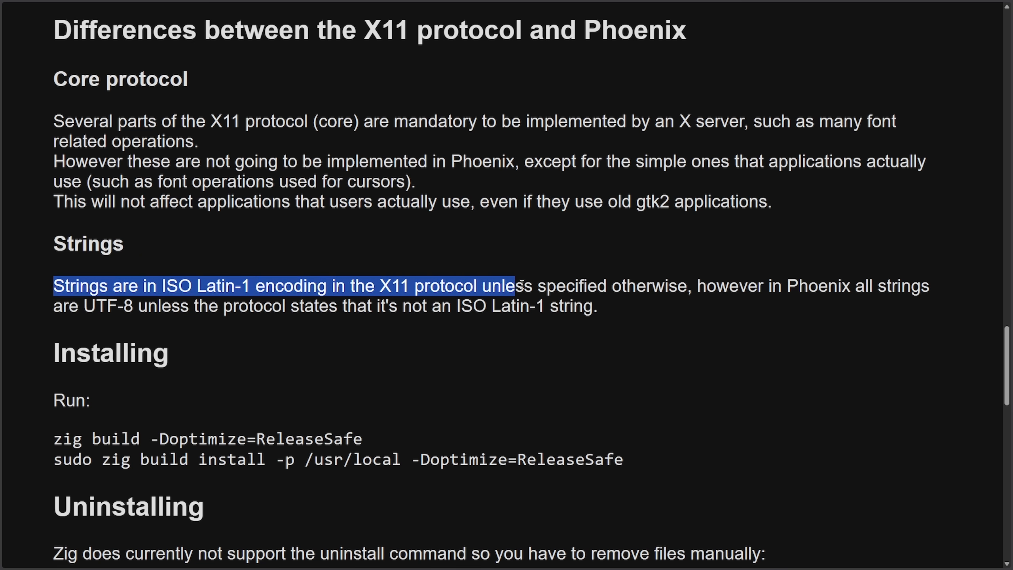
left_click_drag(517, 287, 768, 287)
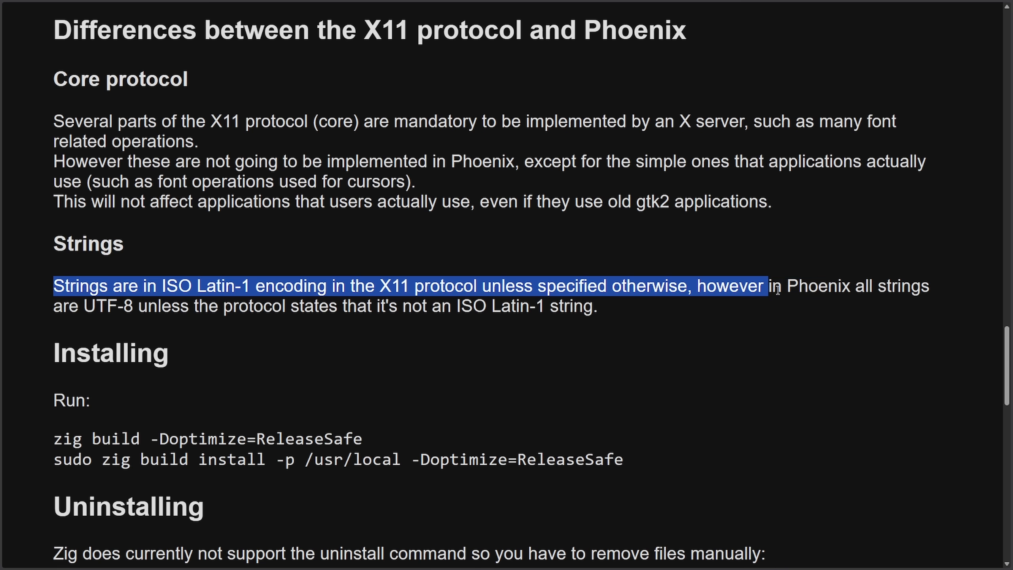
left_click_drag(769, 286, 167, 305)
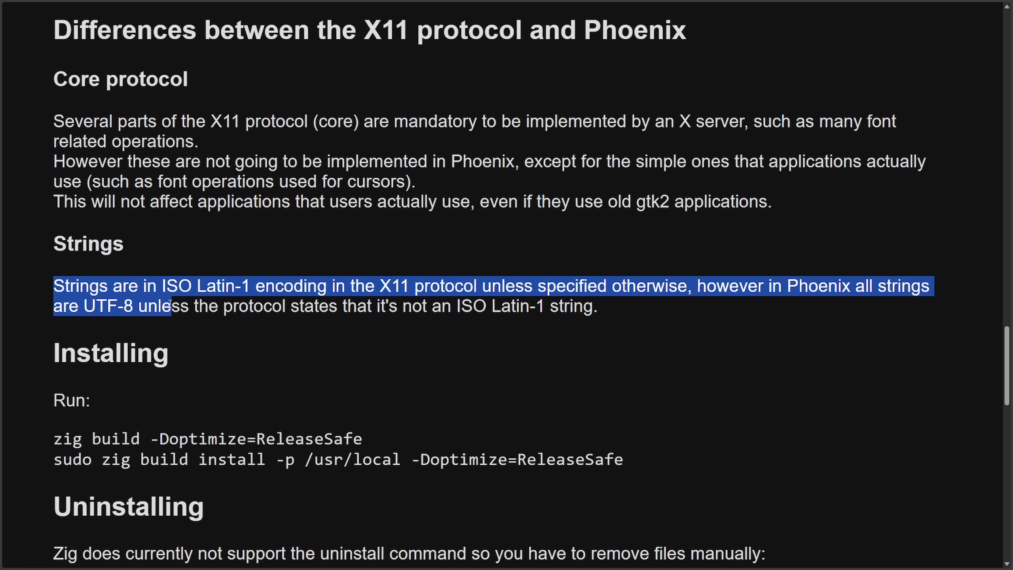
left_click_drag(167, 305, 597, 305)
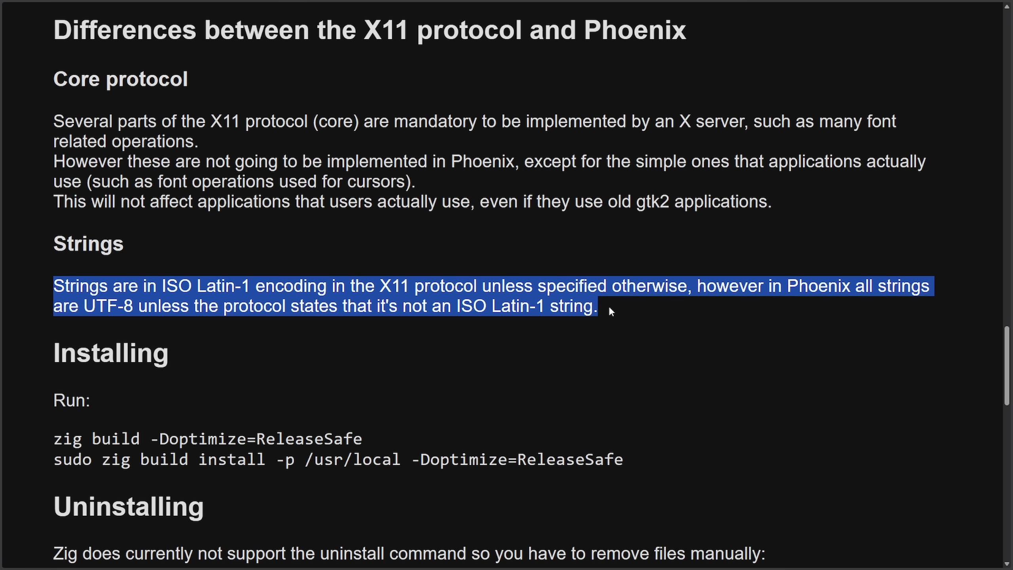
left_click(877, 366)
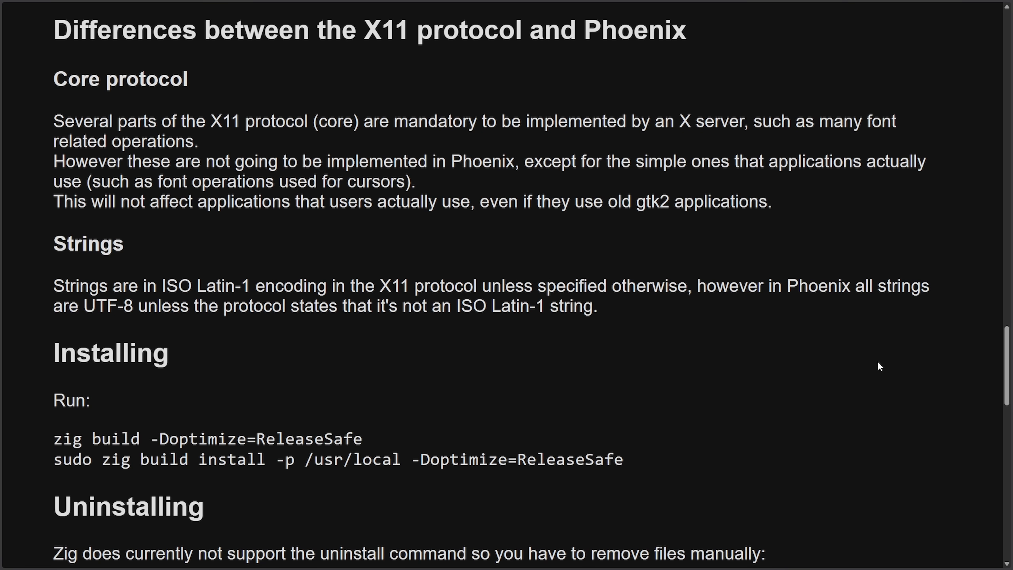
scroll("down", 3)
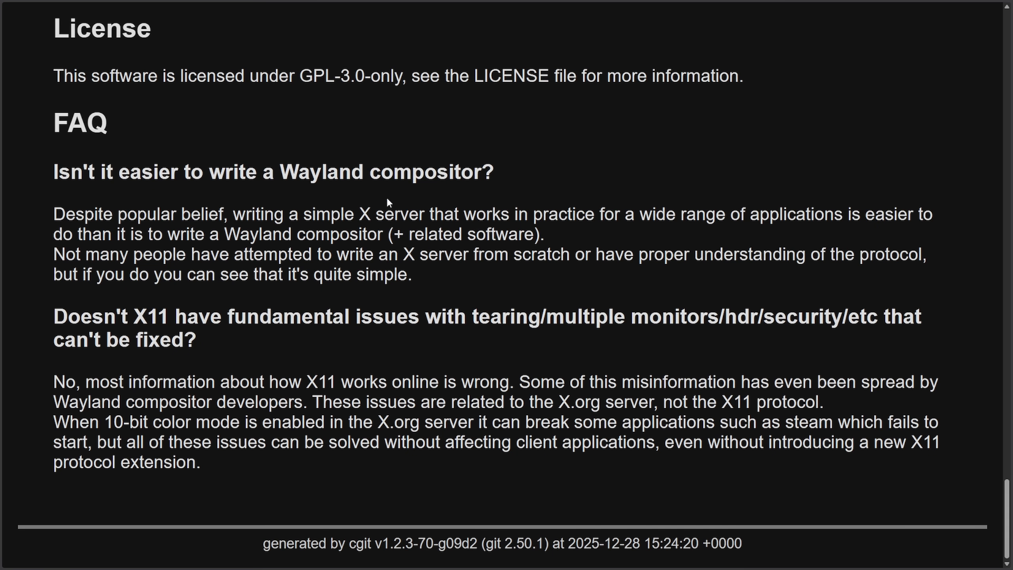
mouse_move(813, 181)
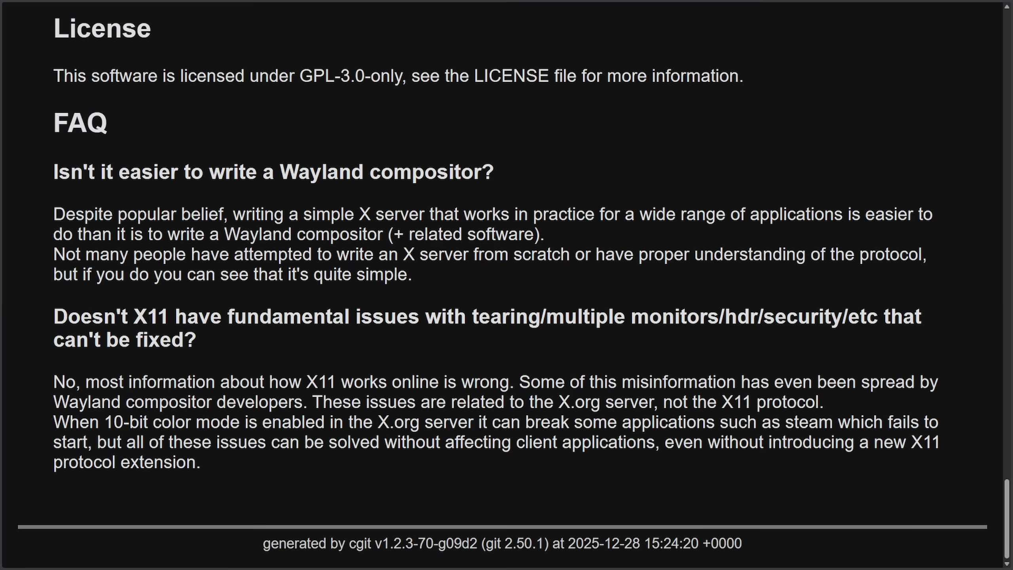
mouse_move(35, 132)
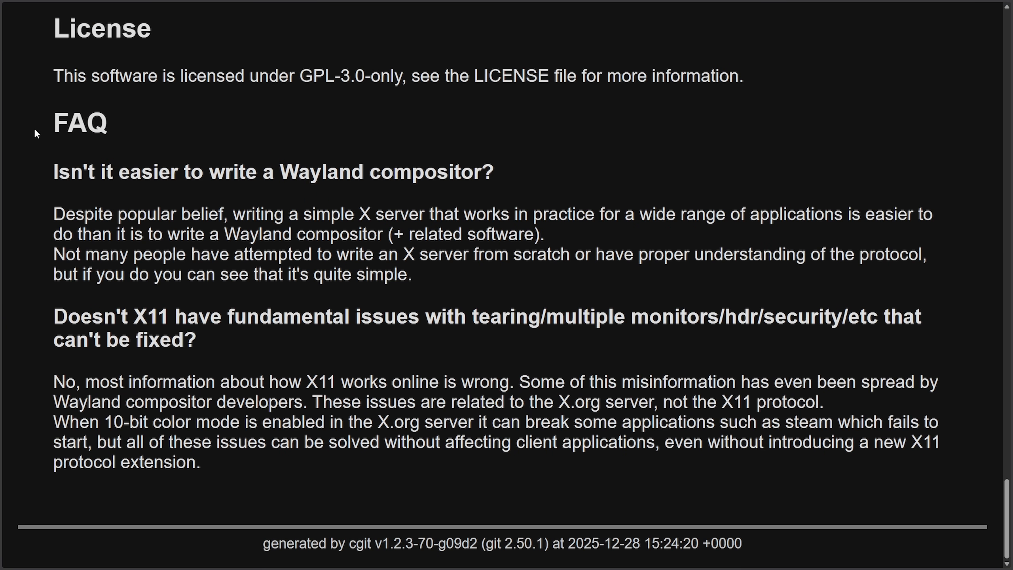
mouse_move(36, 179)
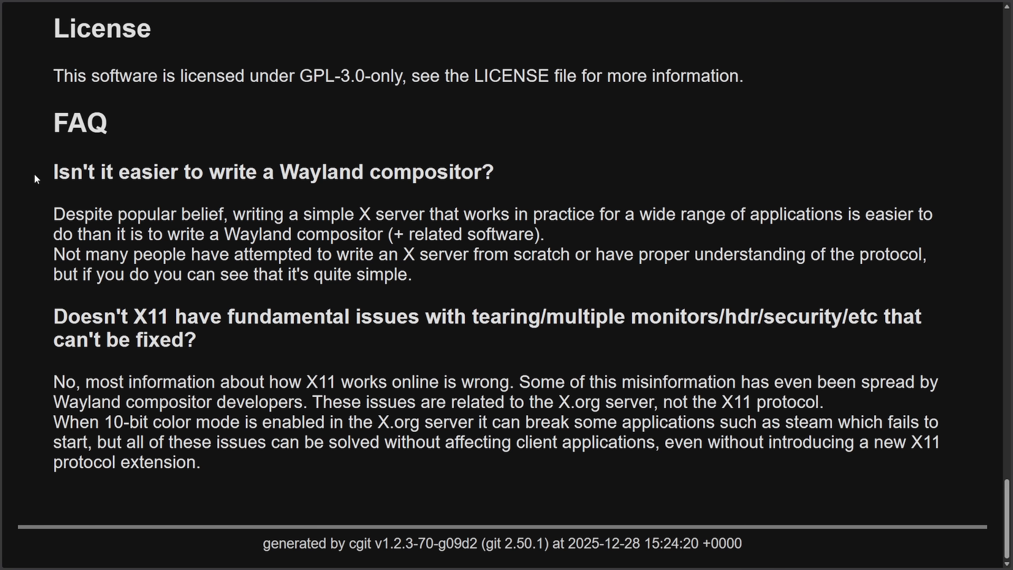
Highlight the FAQ answers on the Wayland compositor, writing X servers and X11 misinformation
left_click_drag(54, 173, 155, 173)
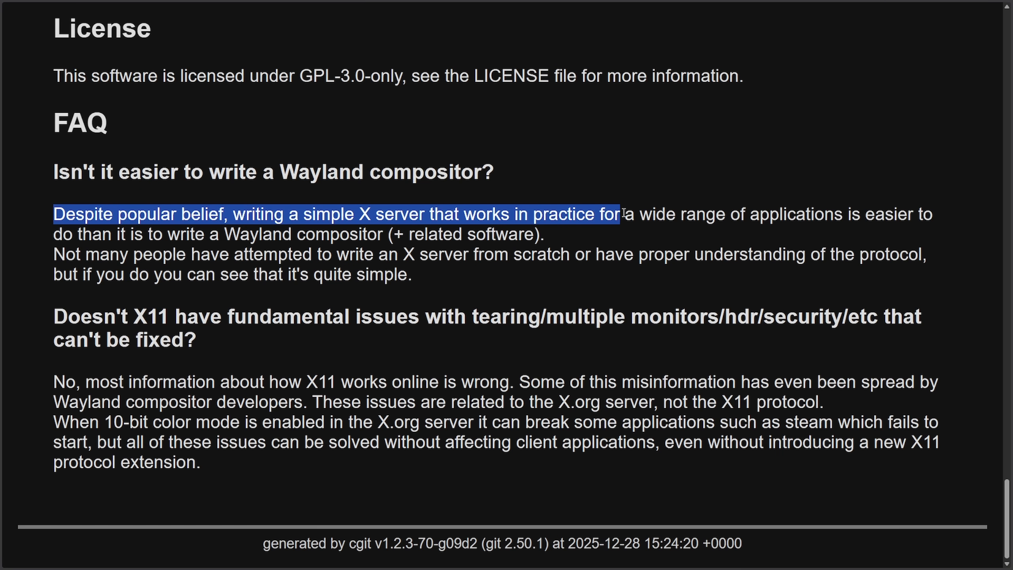
left_click_drag(617, 213, 426, 234)
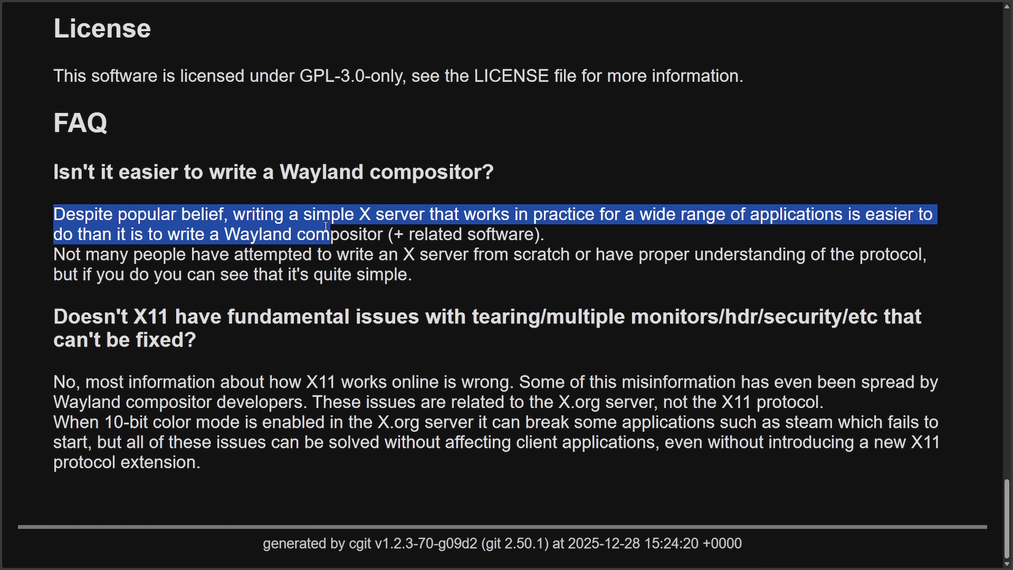
left_click_drag(326, 227, 394, 254)
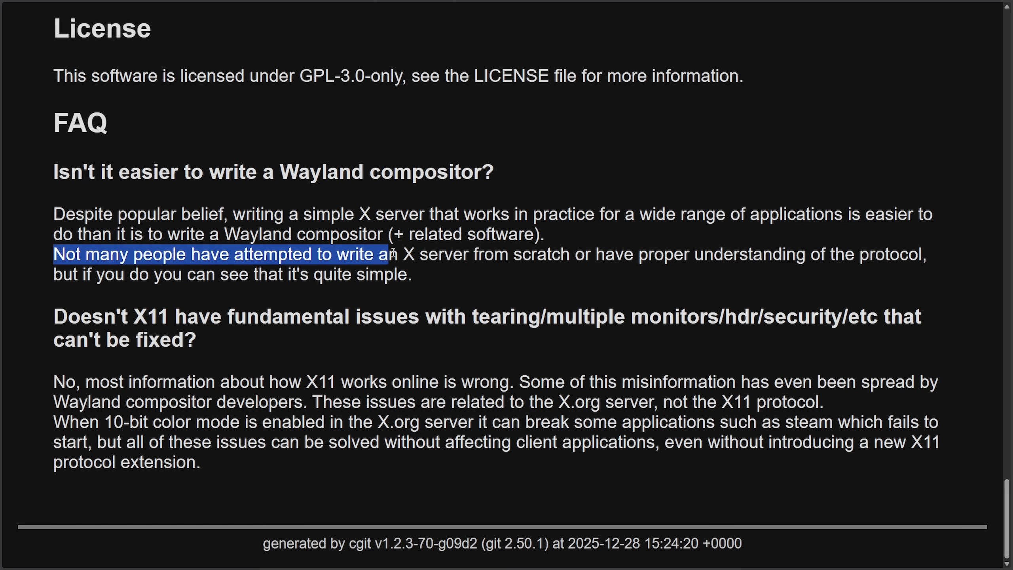
left_click_drag(391, 254, 701, 254)
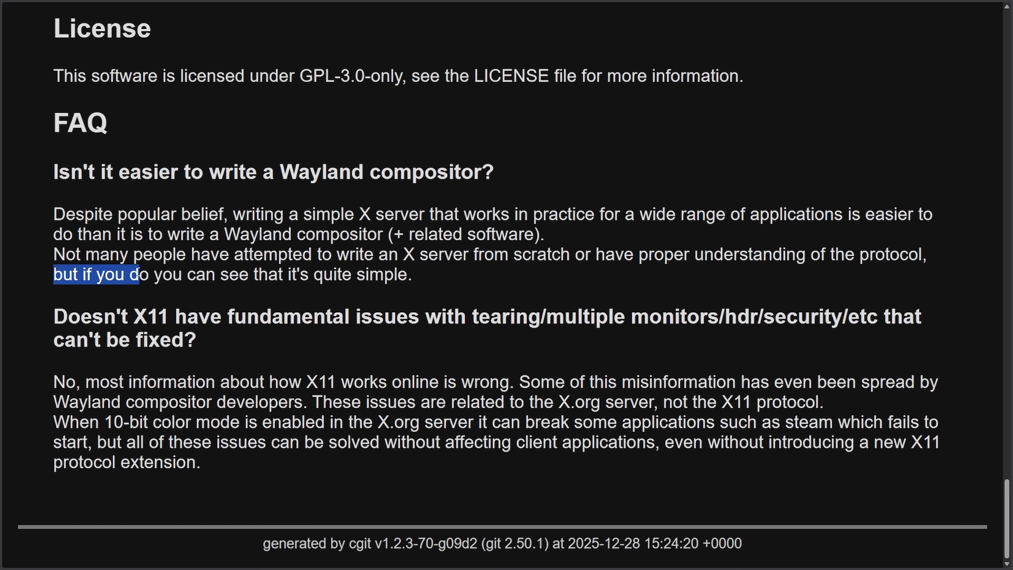
left_click_drag(140, 275, 411, 275)
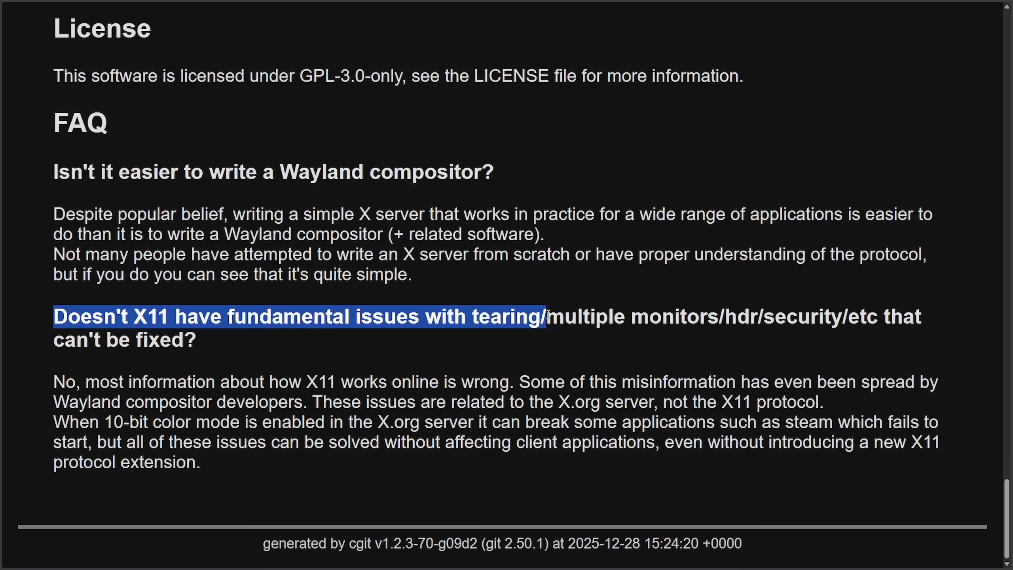
left_click_drag(546, 316, 707, 316)
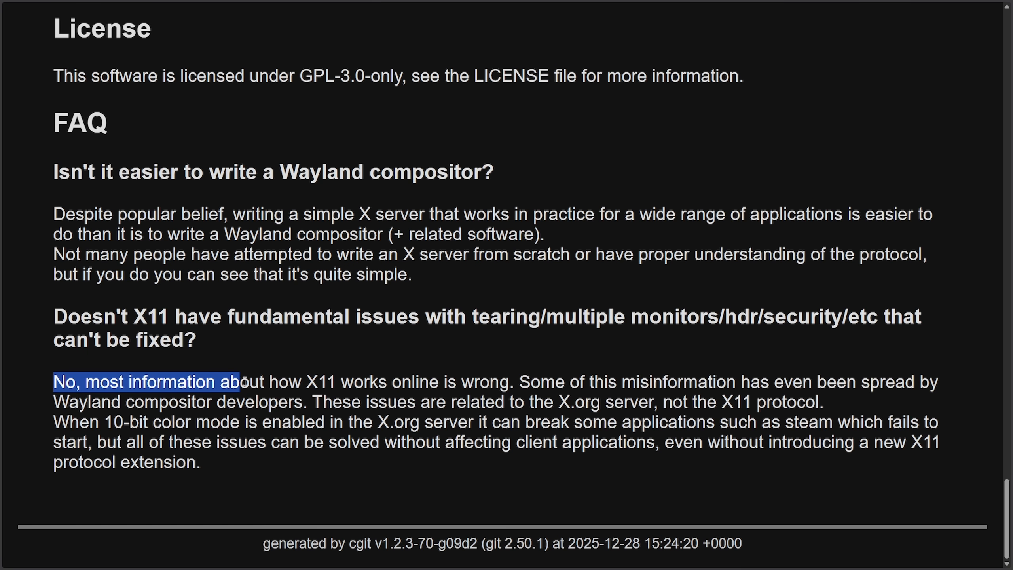
left_click_drag(246, 381, 436, 381)
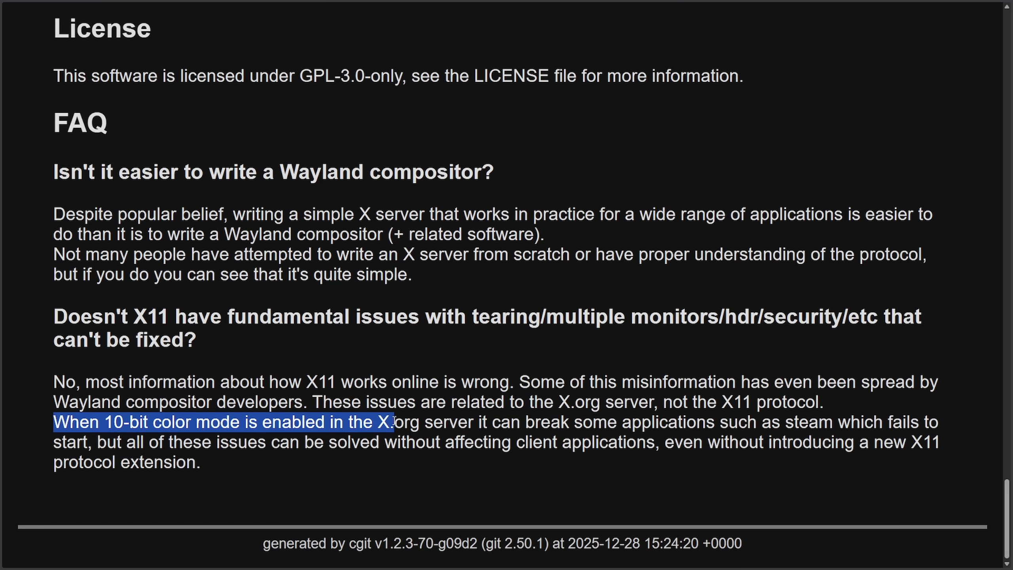
Highlight the 10-bit color mode sentence and open the latest commit's details page
left_click_drag(390, 422, 788, 423)
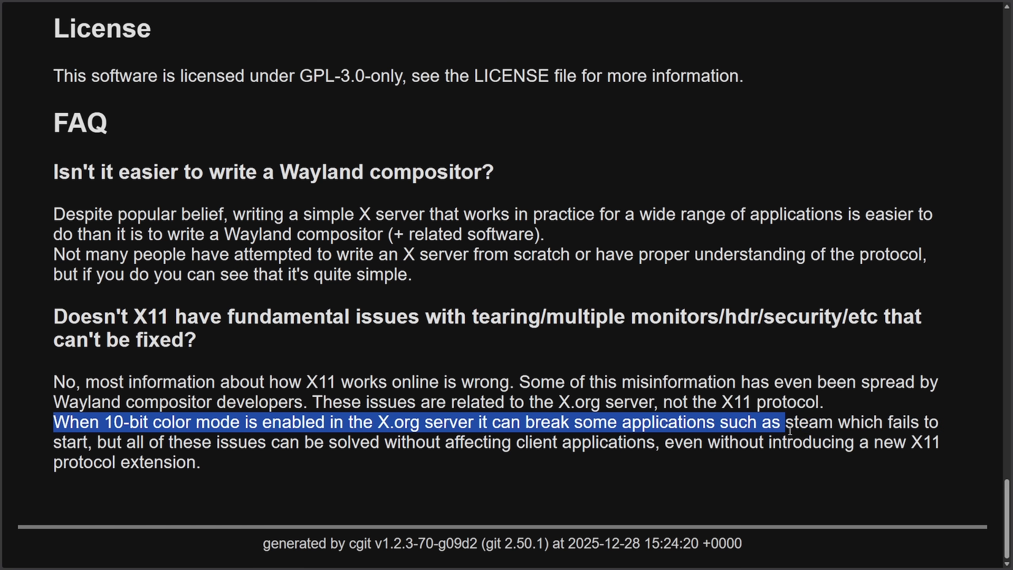
left_click_drag(788, 422, 76, 463)
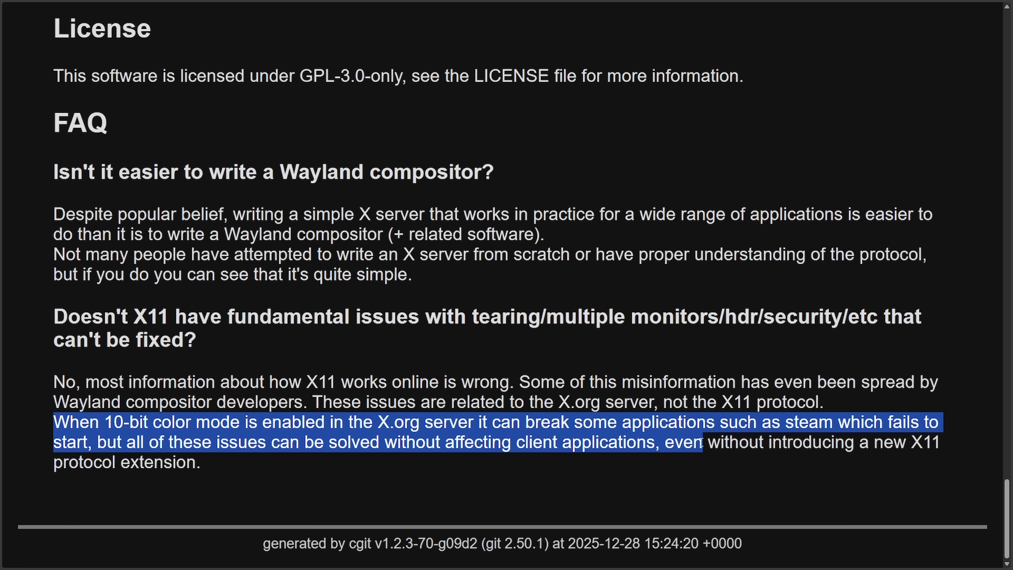
left_click_drag(703, 442, 940, 442)
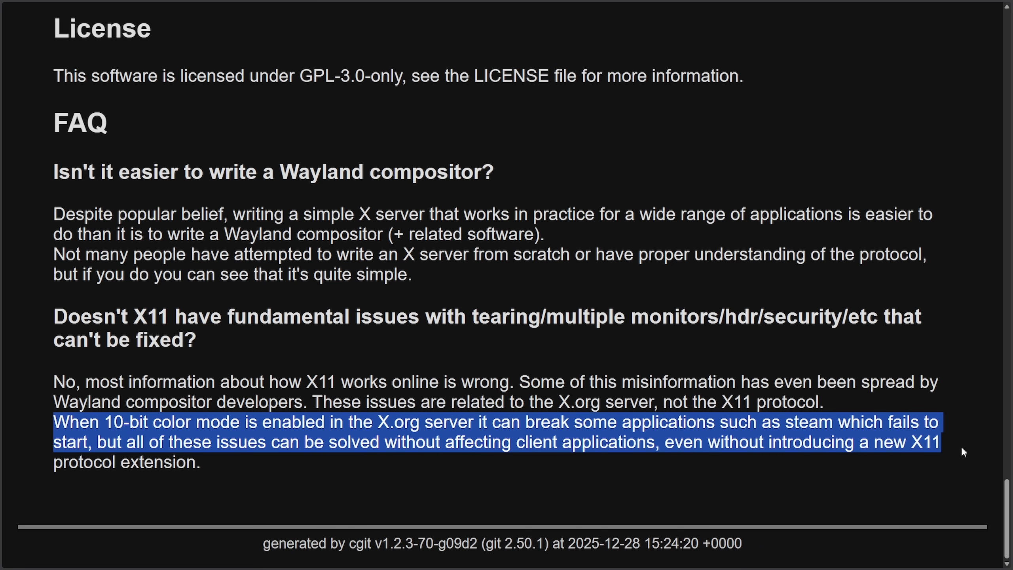
left_click(886, 486)
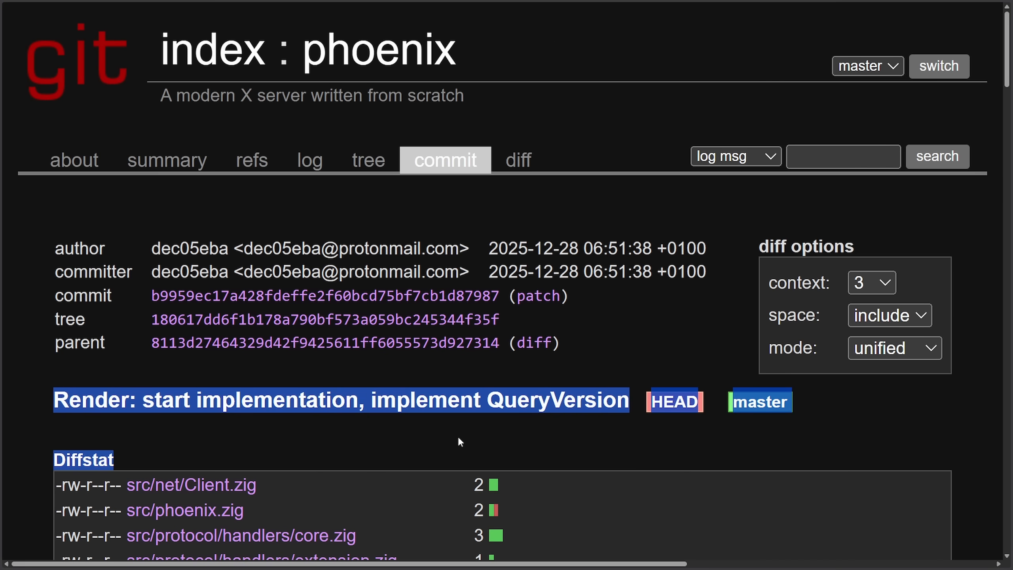
Browse the src folder in the tree, return to root and open the summary with recent commits
scroll("down", 3)
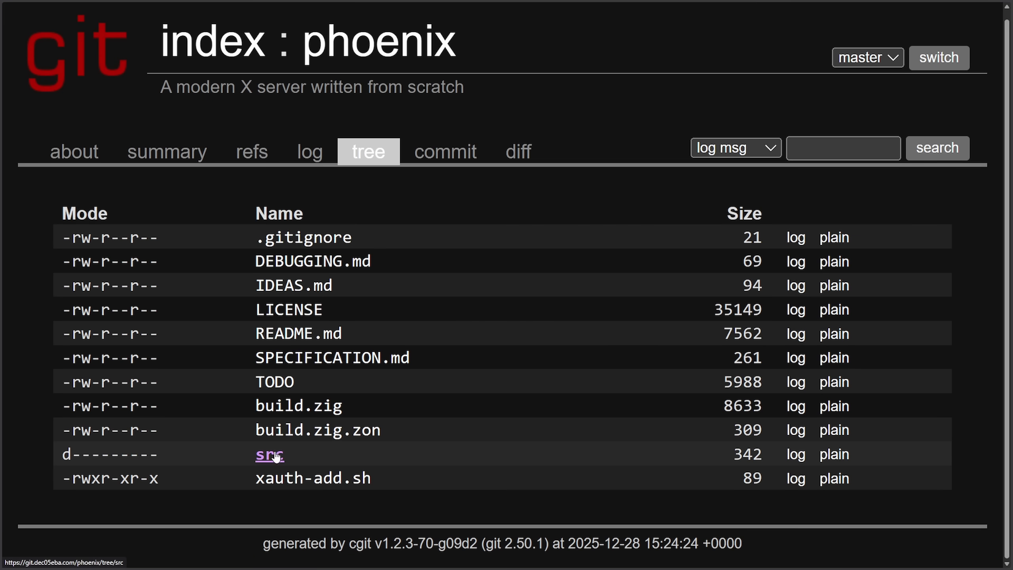
left_click(269, 455)
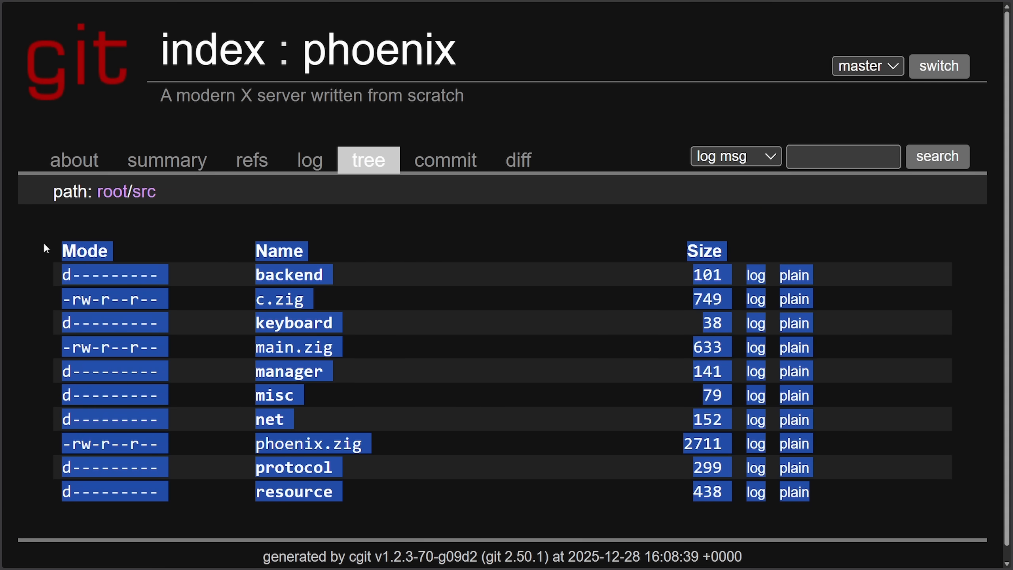
left_click(288, 274)
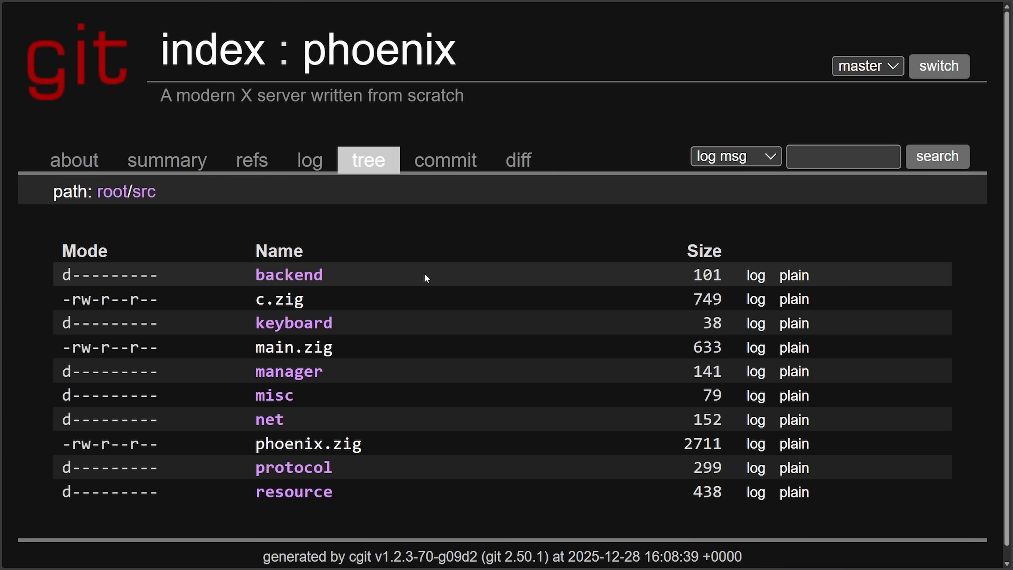
left_click(292, 467)
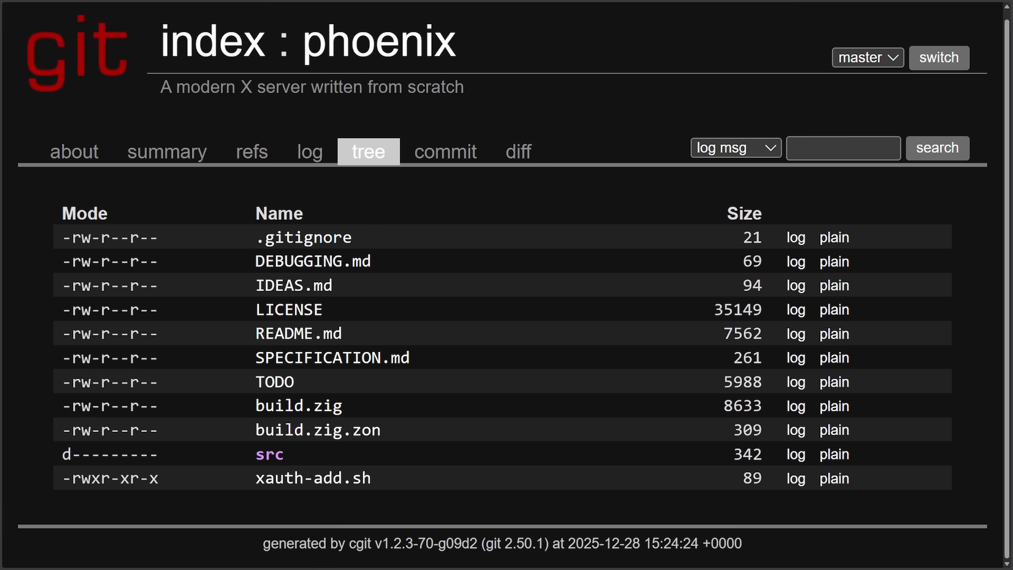
left_click(166, 151)
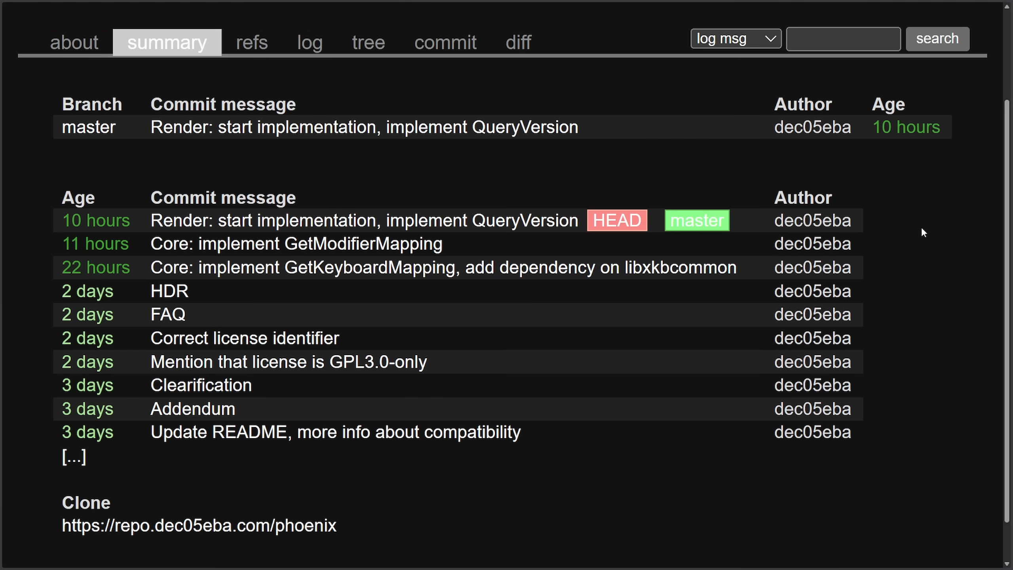
mouse_move(835, 470)
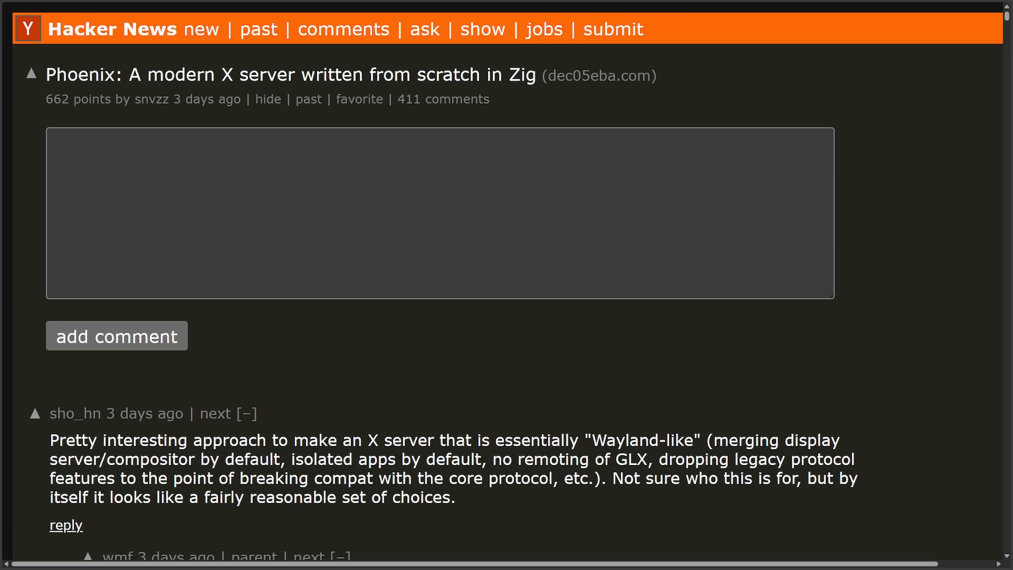
left_click_drag(545, 75, 652, 75)
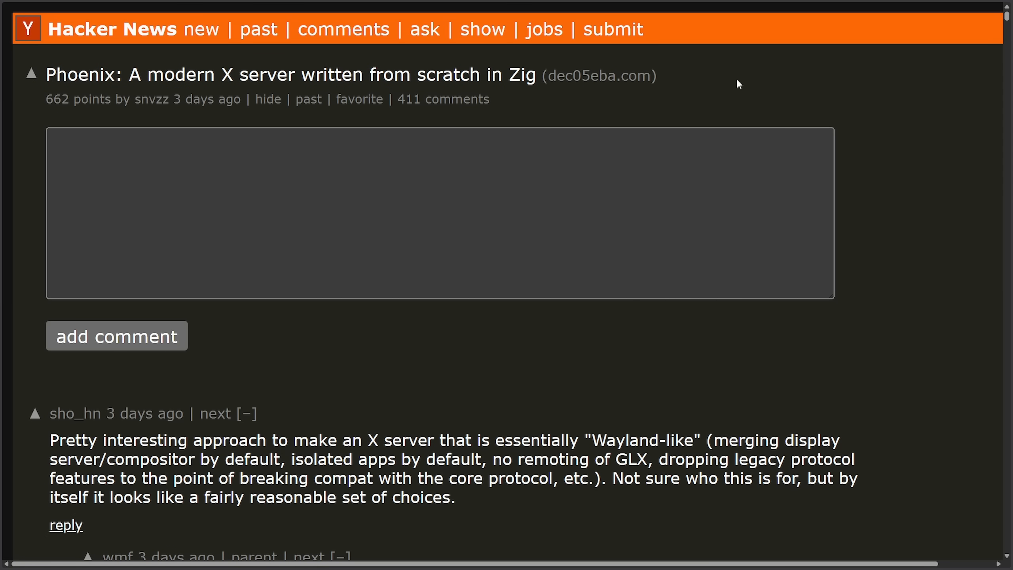
mouse_move(650, 114)
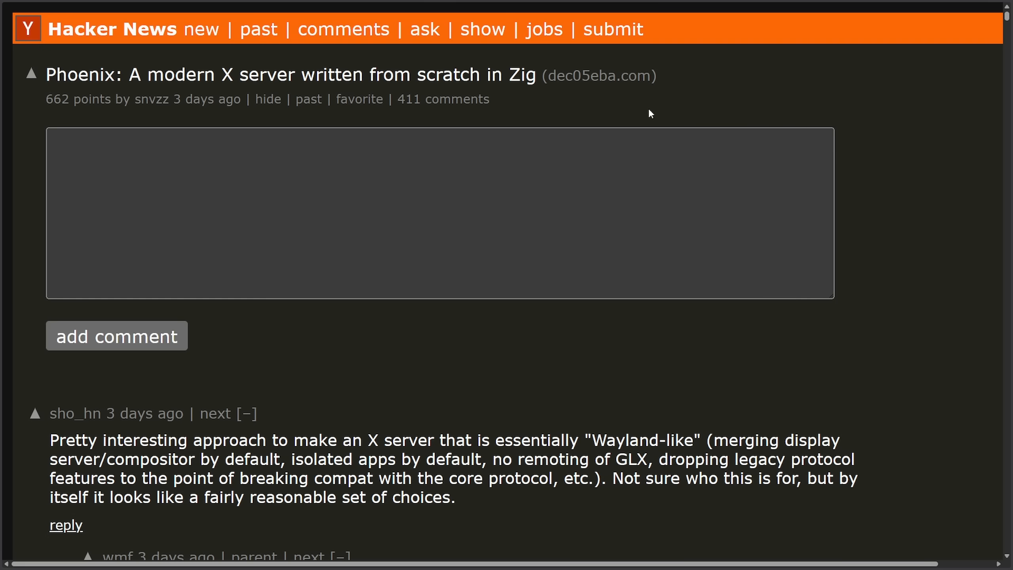
left_click_drag(47, 99, 490, 99)
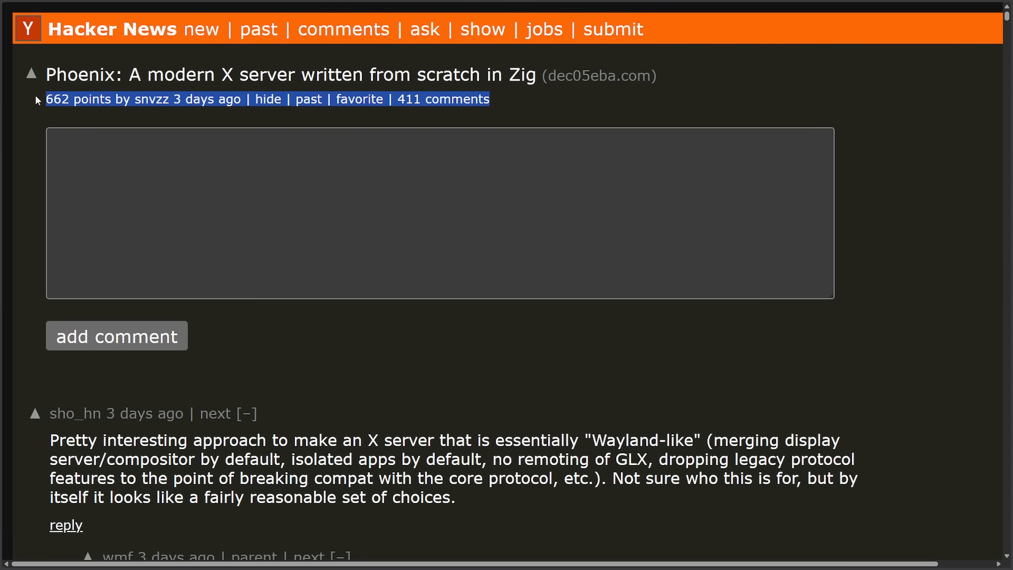
scroll("down", 3)
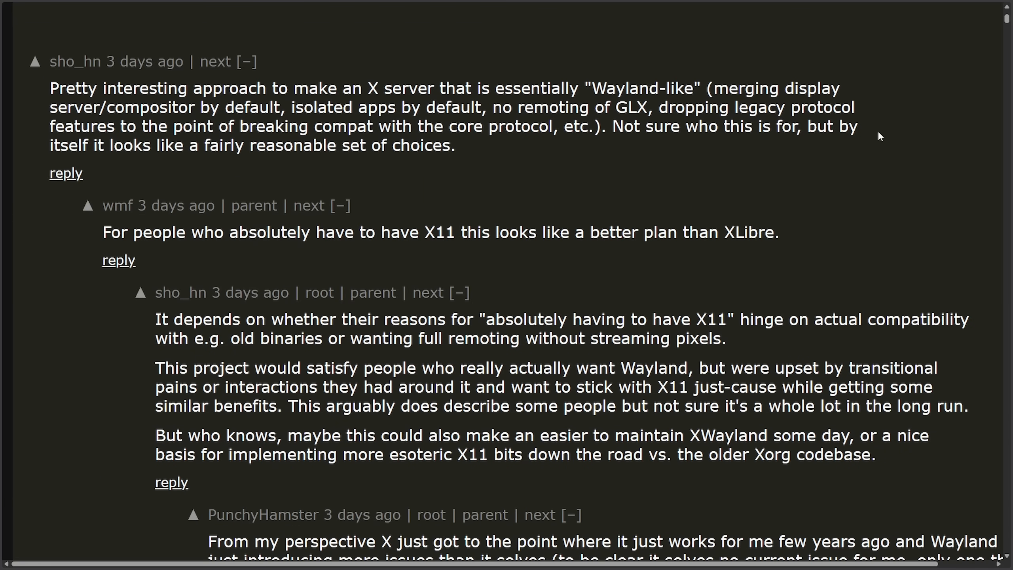
left_click_drag(51, 89, 384, 88)
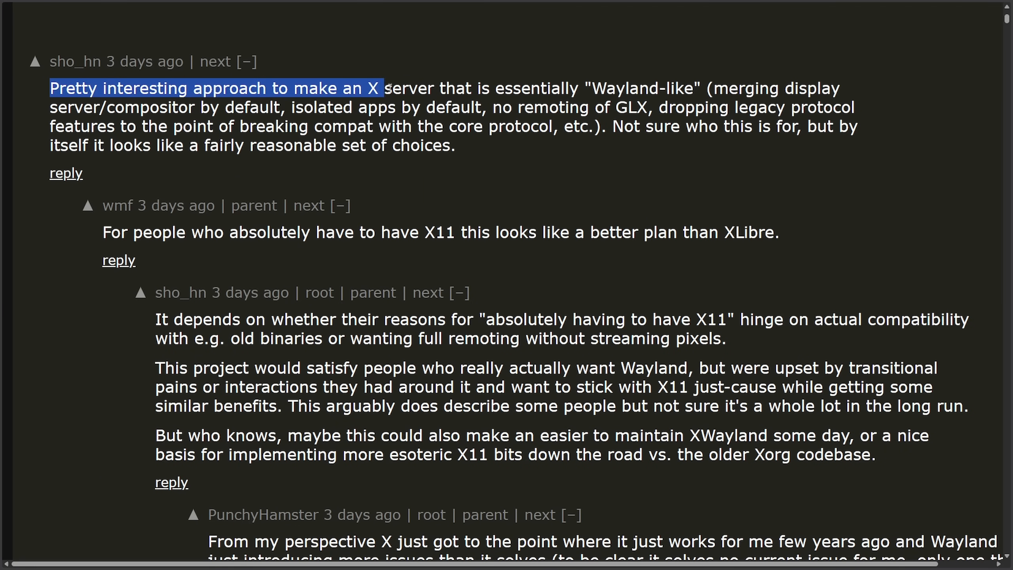